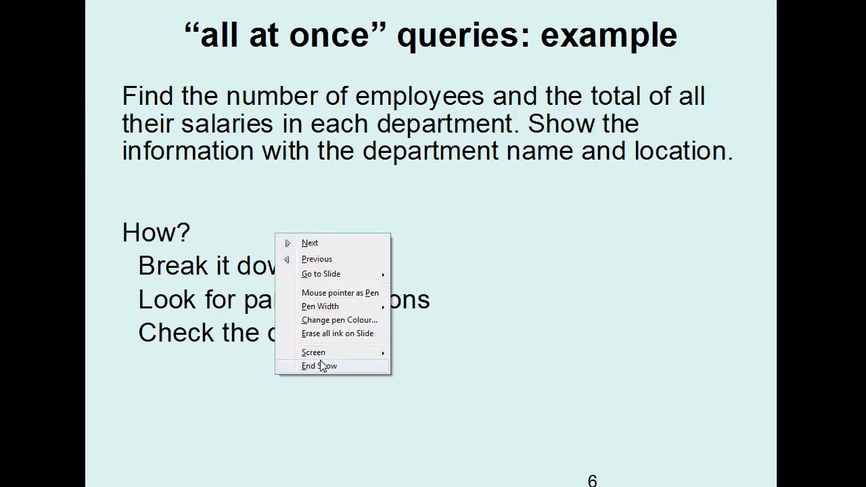
Step: End the PowerPoint slide show to reveal the empty SQL Commands page
click(320, 365)
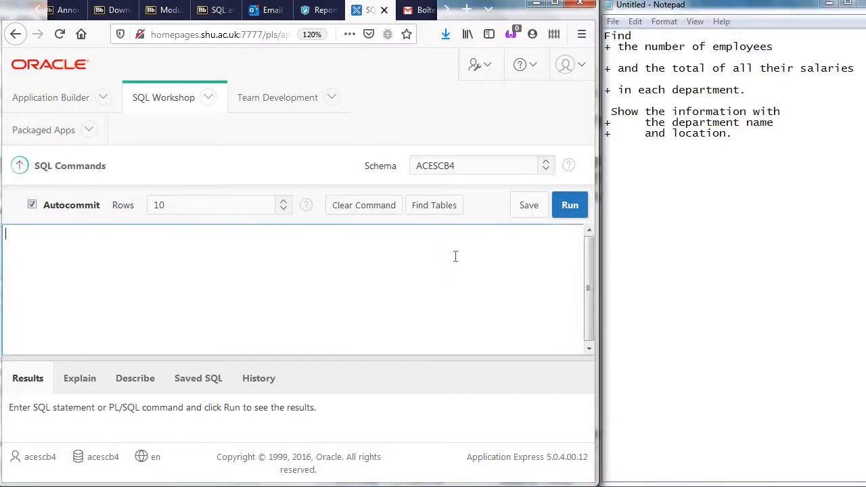
Step: Run 'select * from emp' to list all employee records
text(select *)
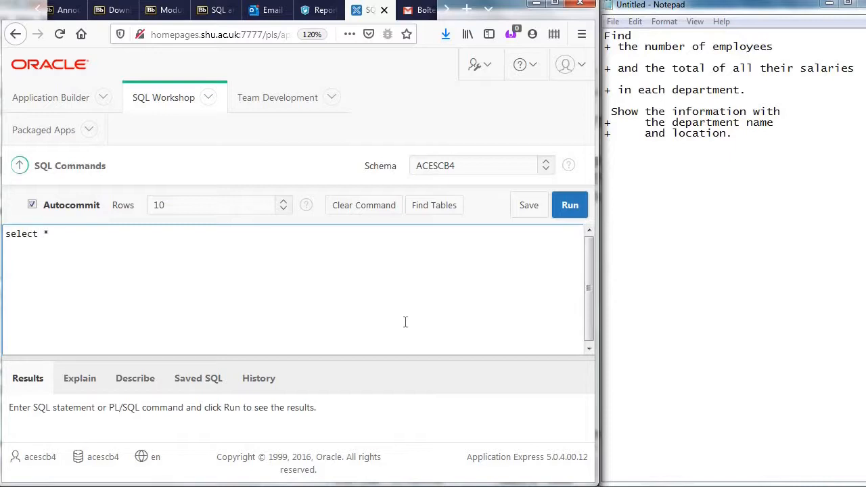
text(from)
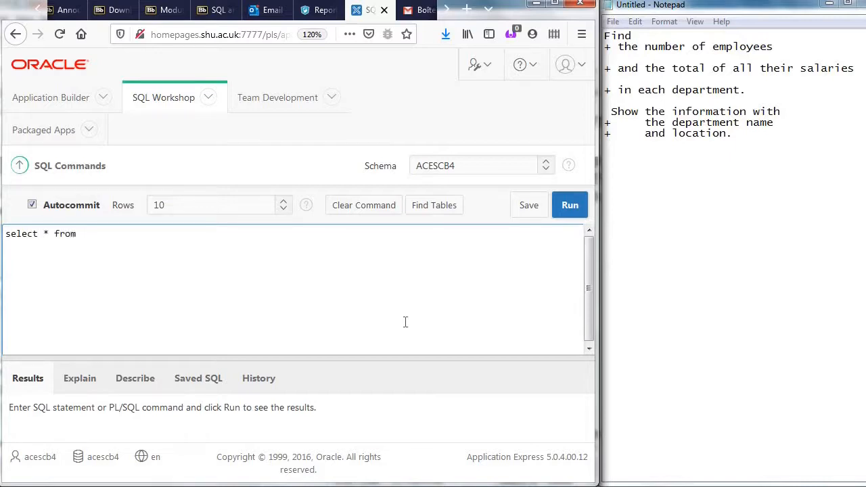
text(emp)
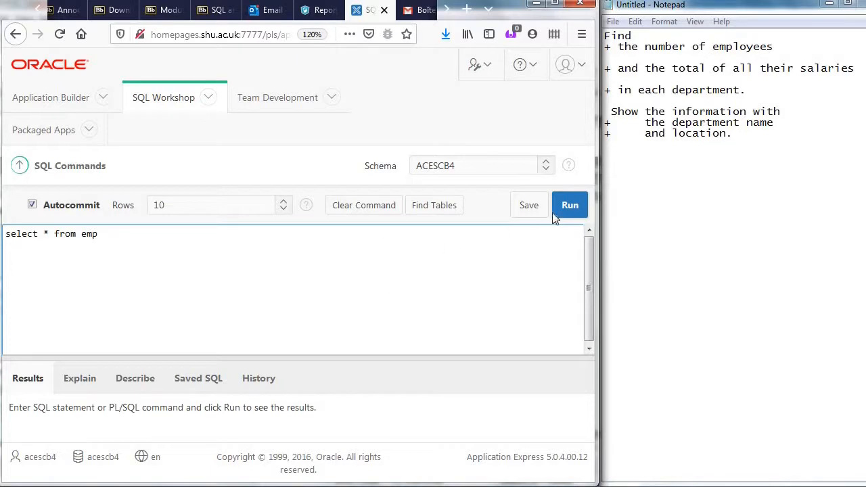
click(570, 205)
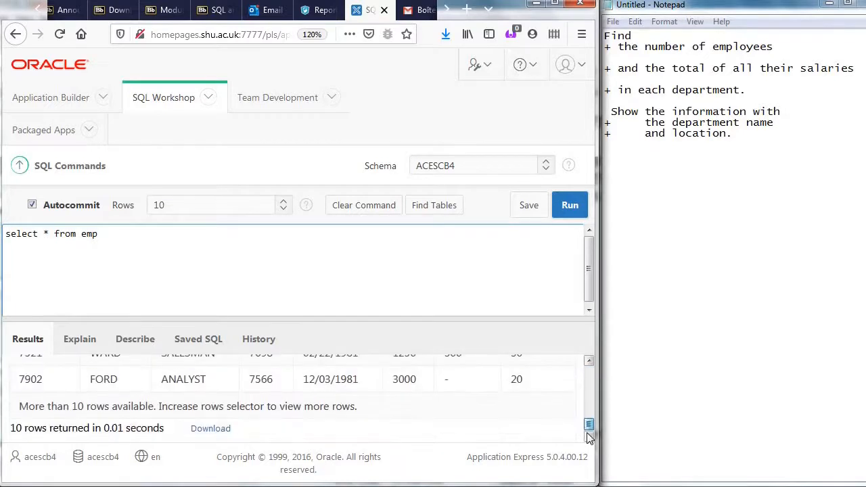
Step: Set the Rows selector to 20 and scroll through the employee results
click(283, 205)
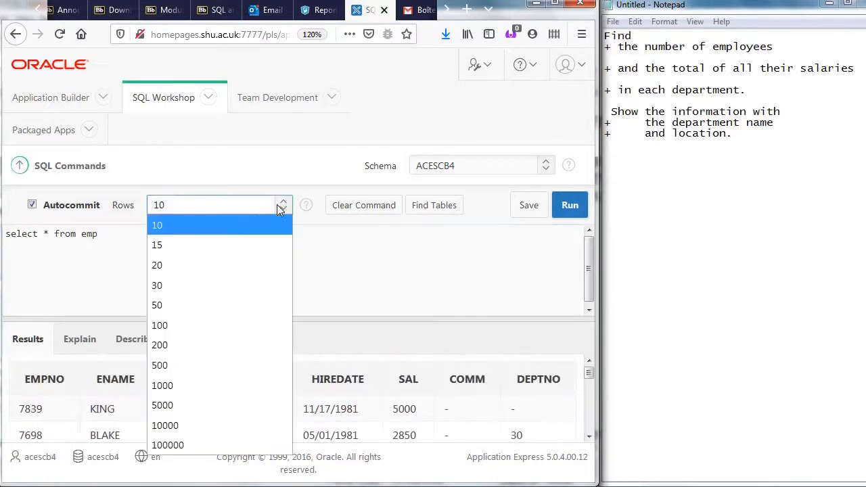
click(156, 265)
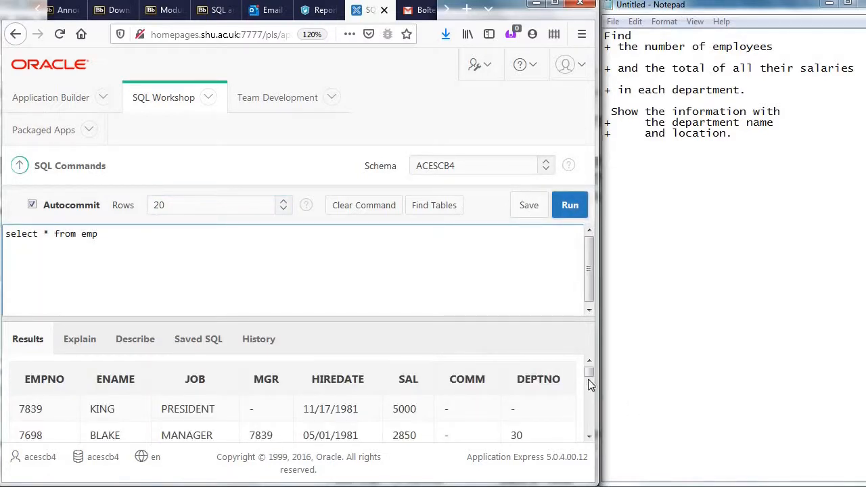
scroll(down, 3)
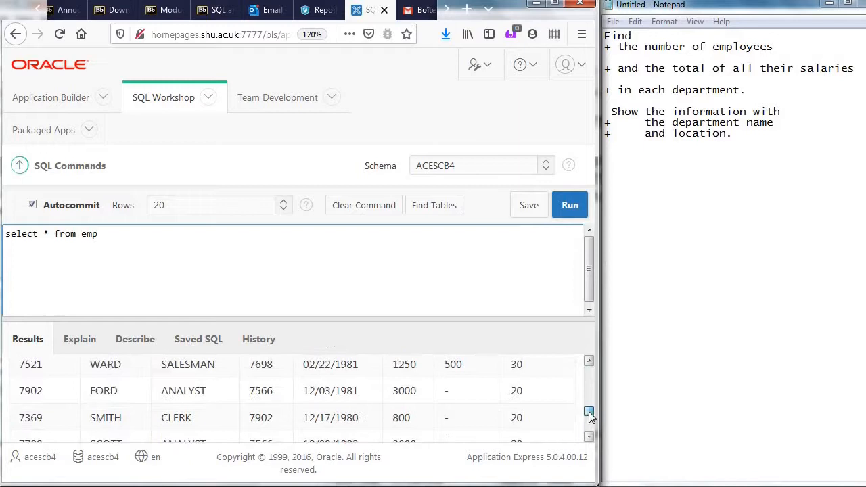
scroll(down, 3)
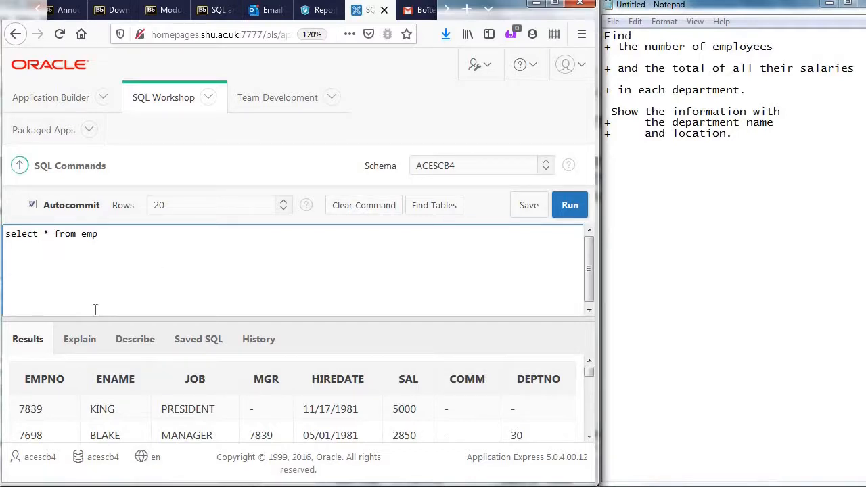
Step: Rewrite the query as 'select count(*) from emp' and open the Find Tables list
text(count()
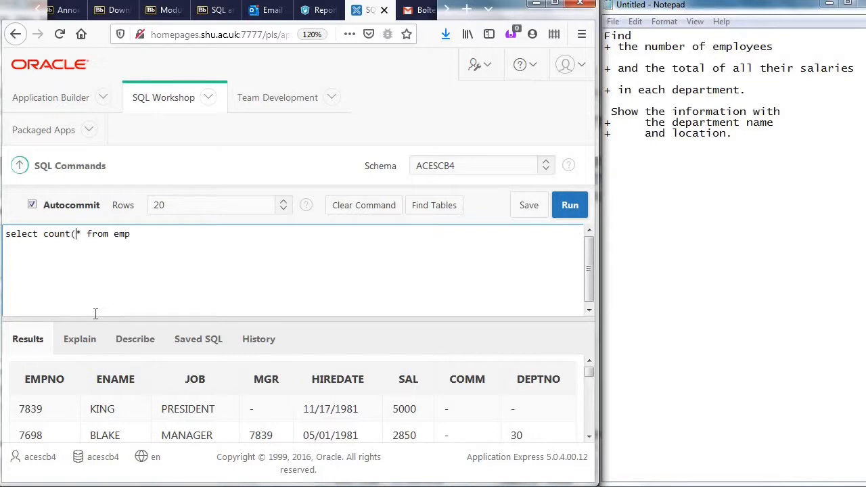
text())
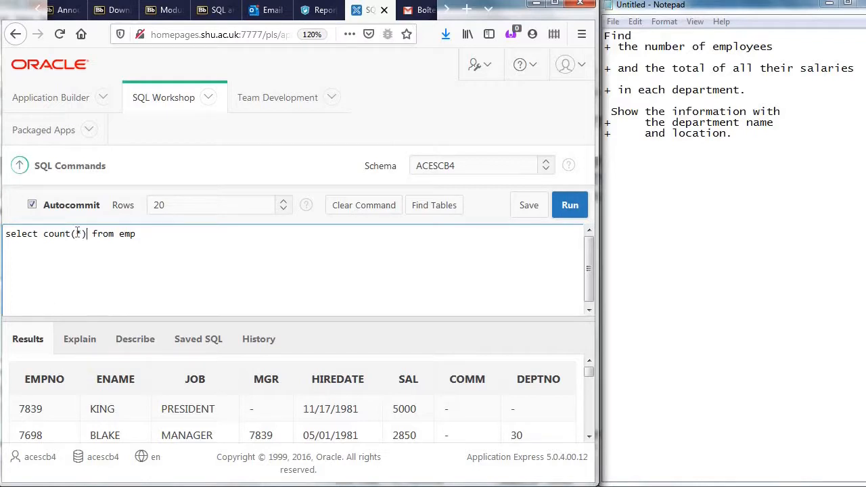
double_click(77, 233)
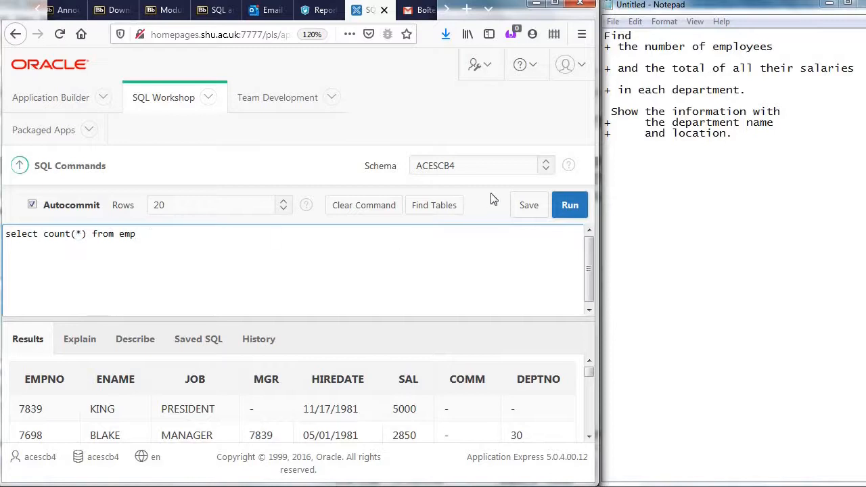
click(570, 205)
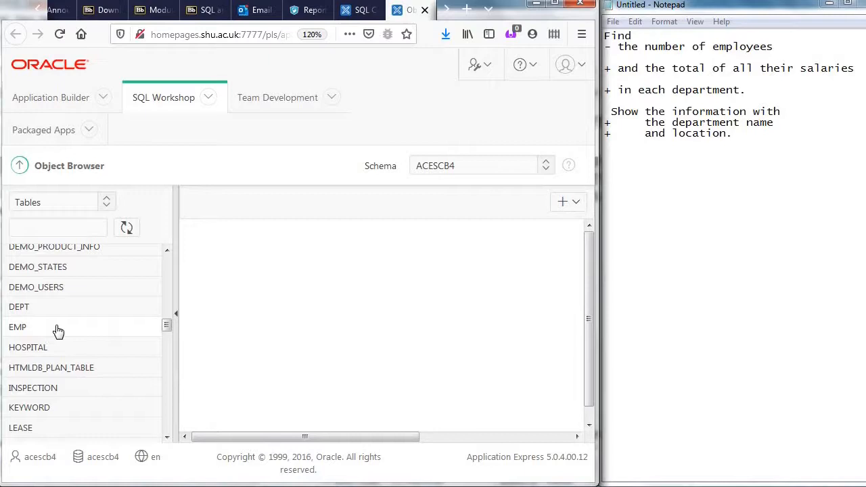
Step: Open EMP in the Object Browser and scroll through its column definitions
click(18, 327)
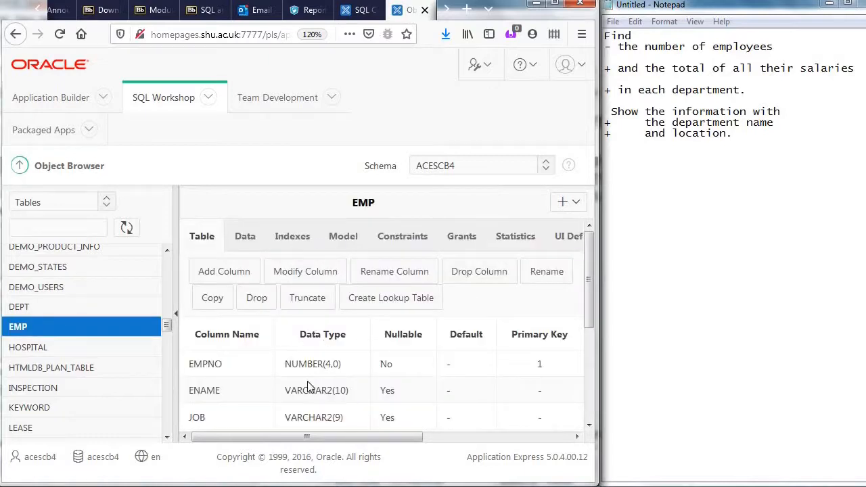
mouse_move(438, 364)
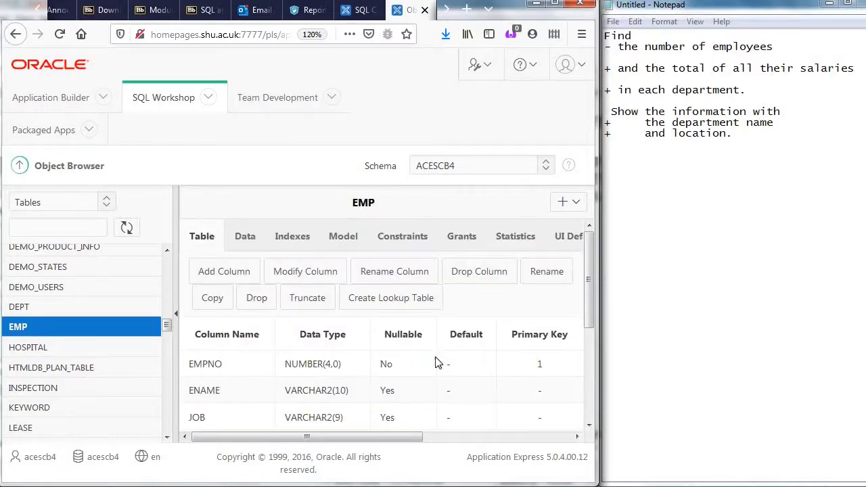
scroll(down, 3)
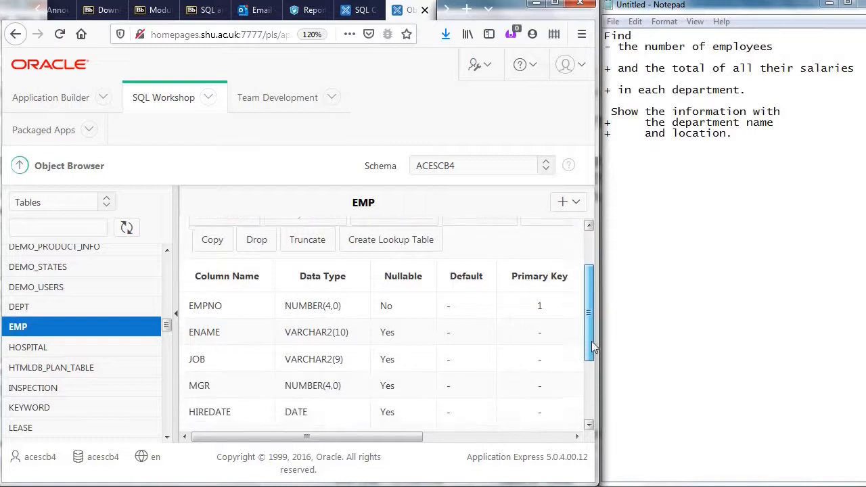
scroll(down, 3)
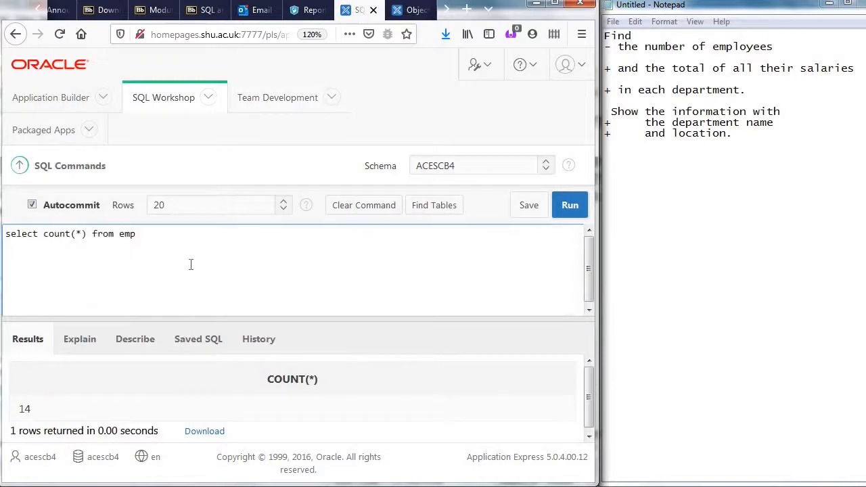
Step: Add sum(sal) after count(*) and run the query
text(,)
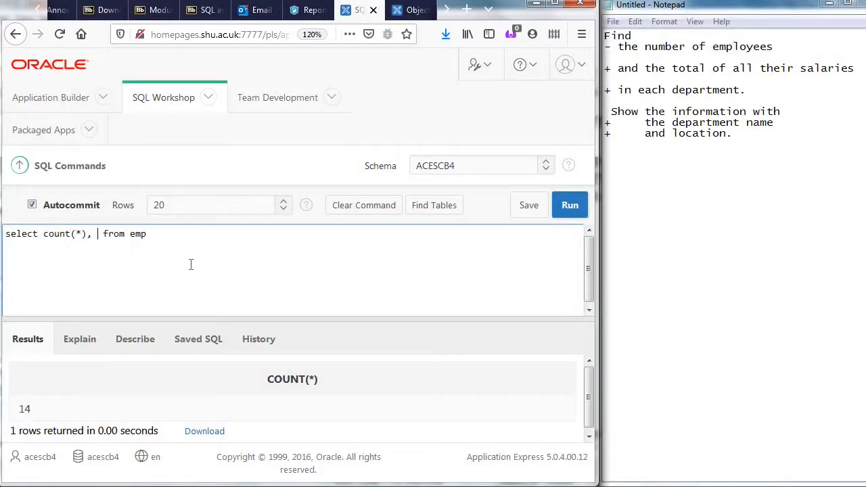
text(sal))
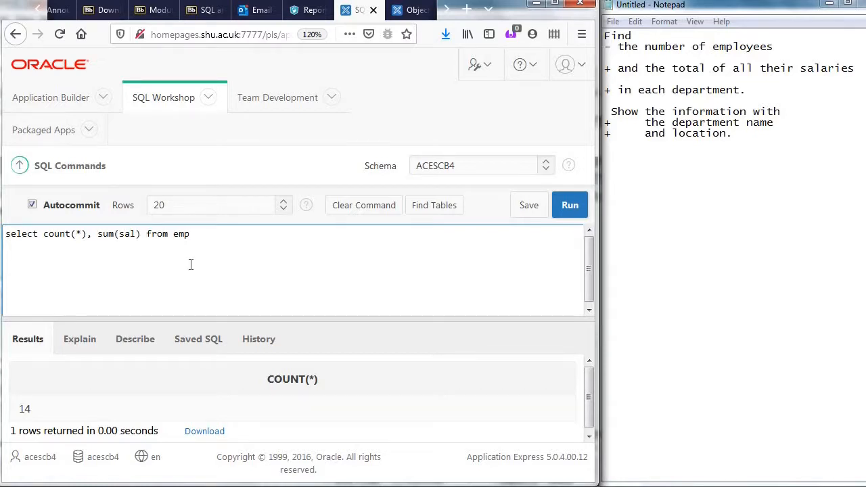
click(570, 205)
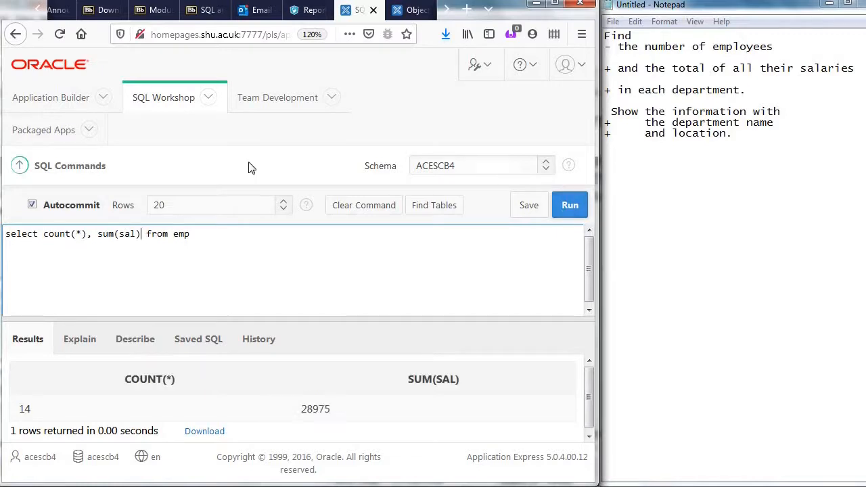
Step: Try total instead of sum, get ORA-00904, then rerun the sum query returning 28975
double_click(105, 234)
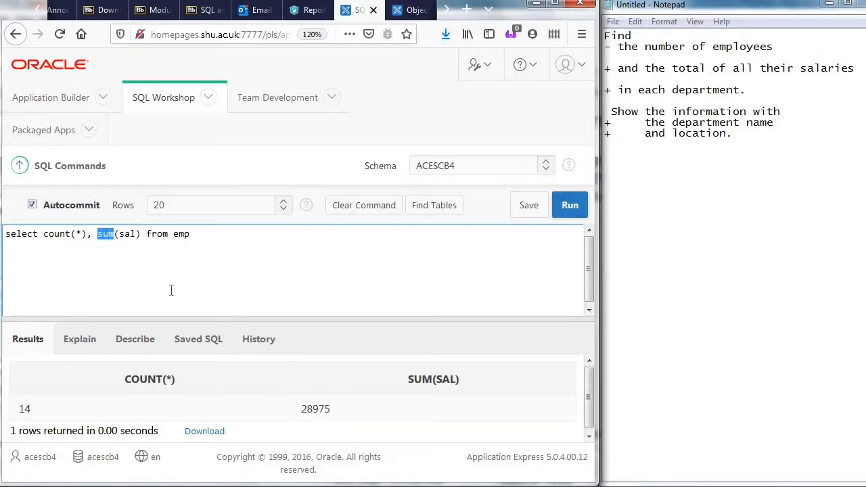
text(total)
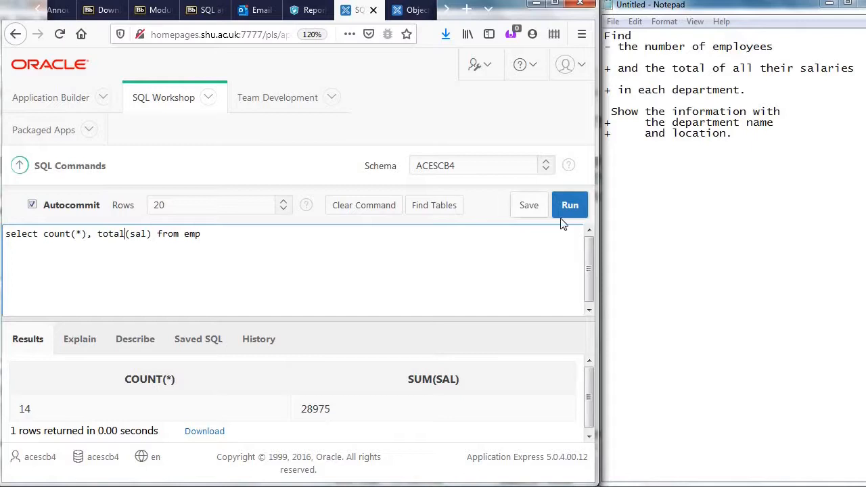
click(569, 205)
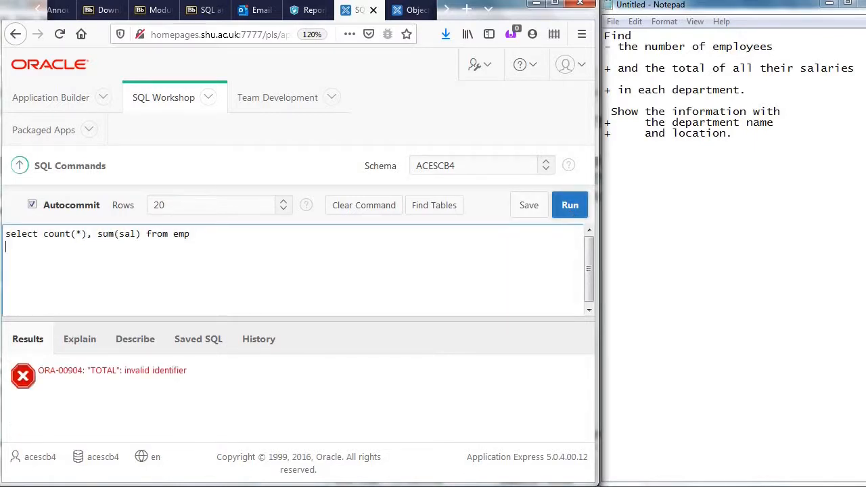
click(569, 205)
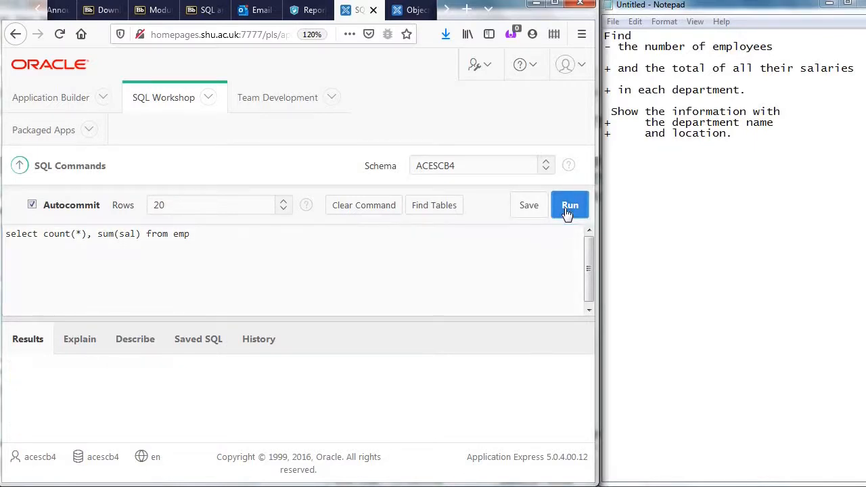
click(570, 205)
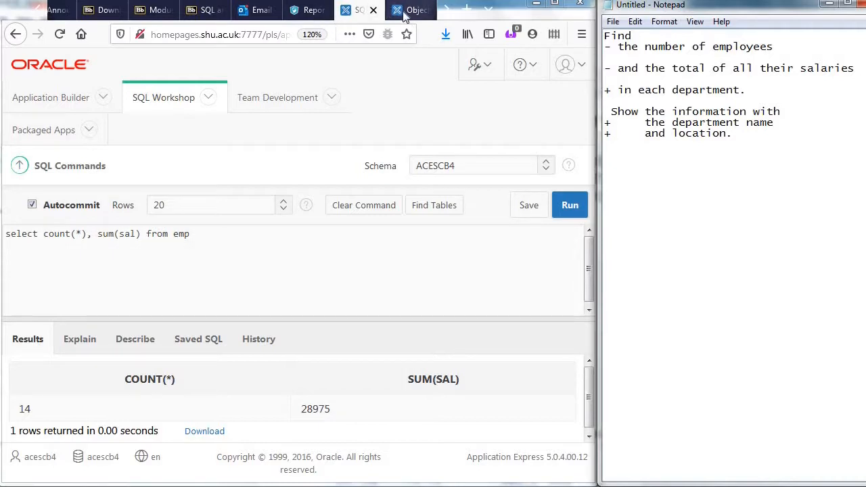
Step: Check EMP's columns, then append 'group by deptno' and run the grouped query
click(412, 9)
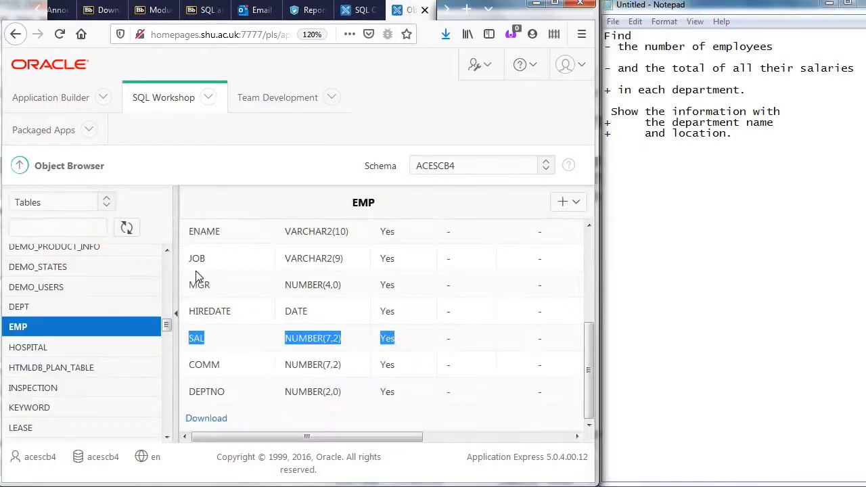
mouse_move(193, 397)
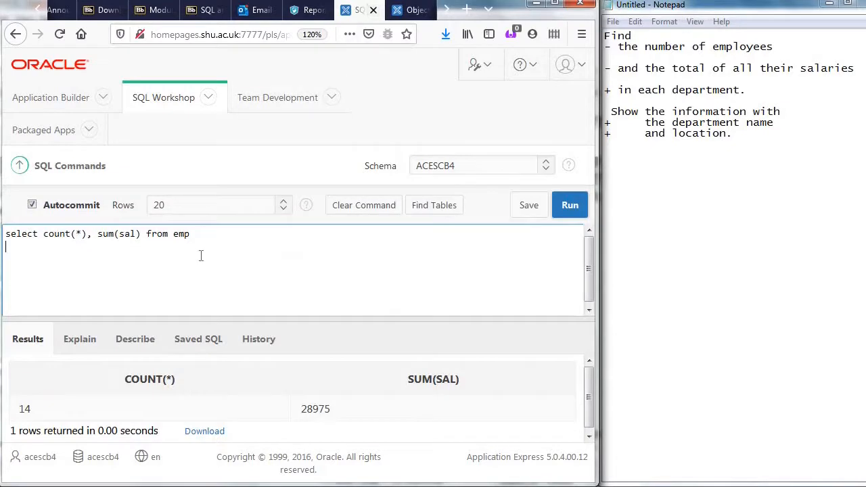
text(gr)
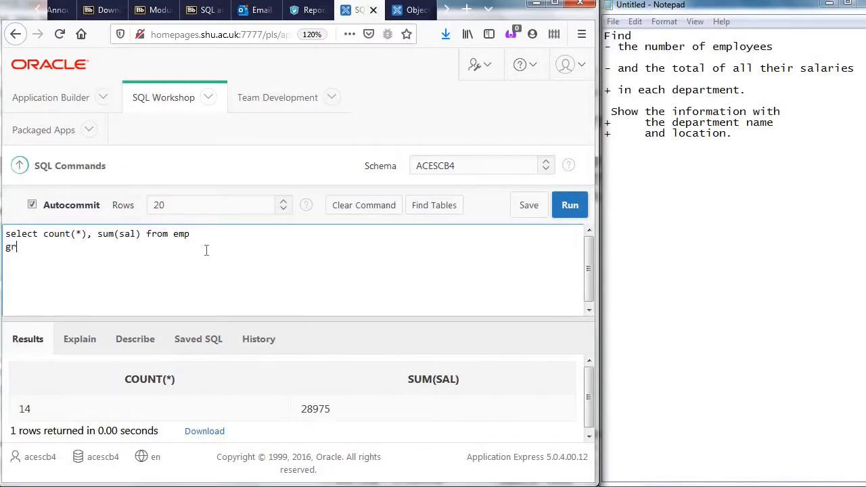
text(oup)
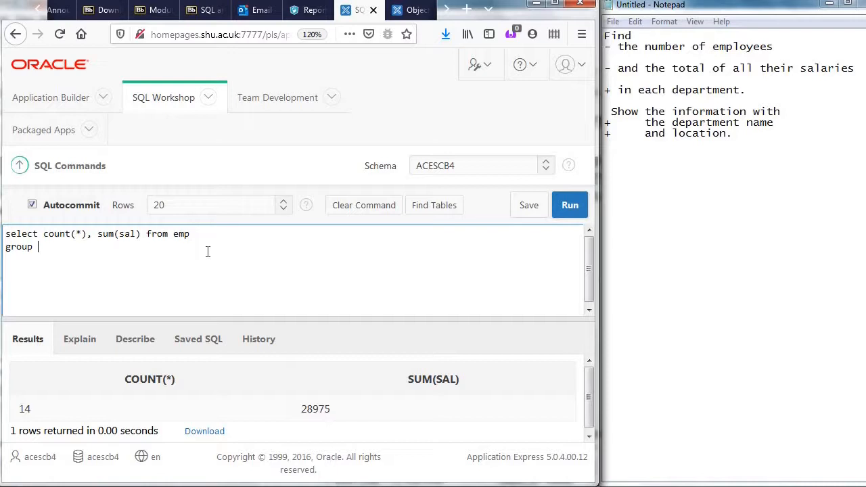
text(by de)
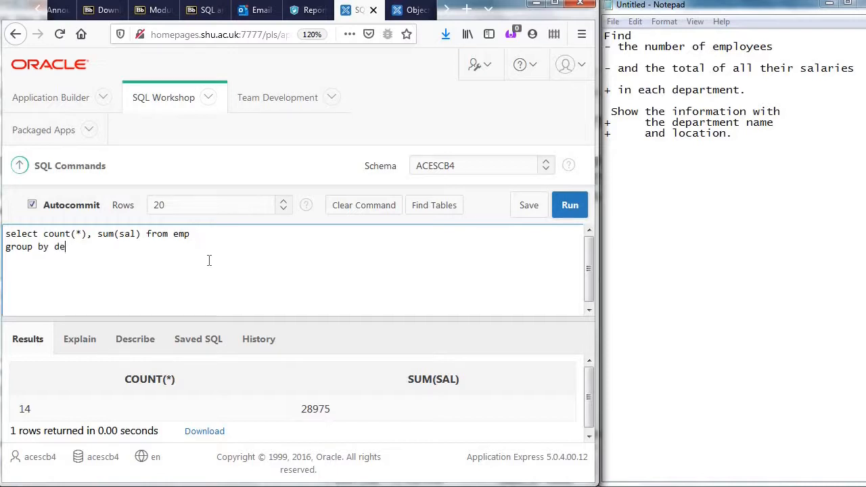
text(pt)
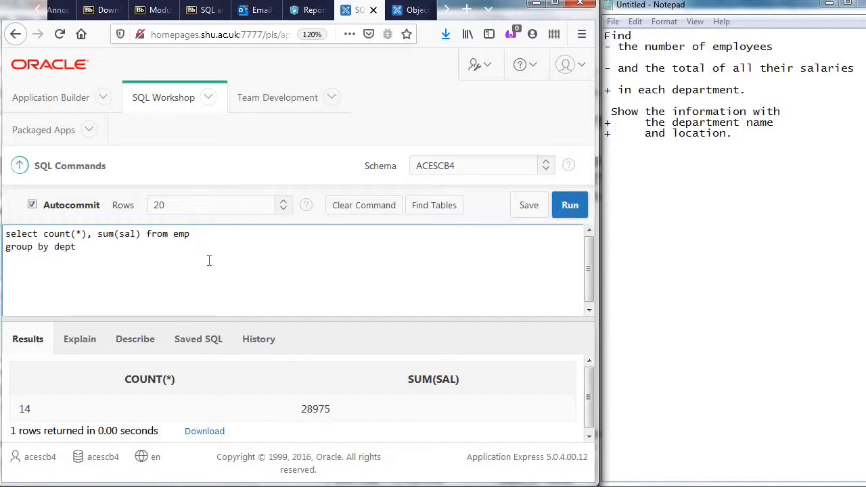
text(no)
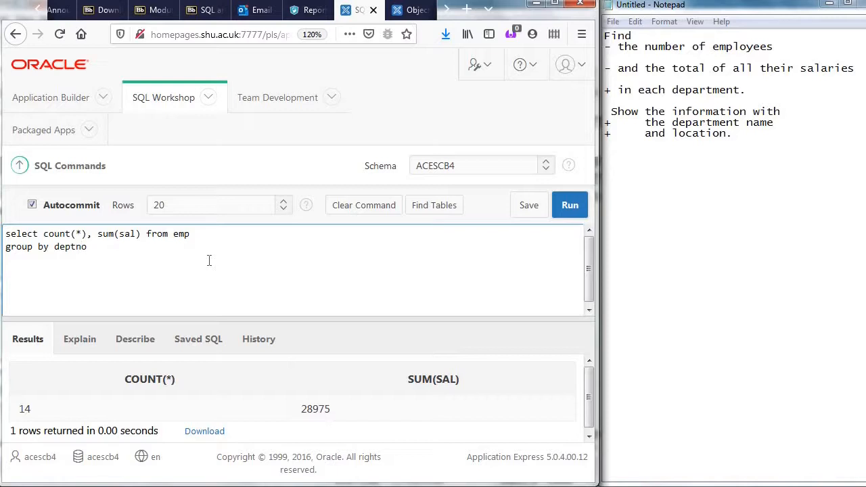
mouse_move(231, 250)
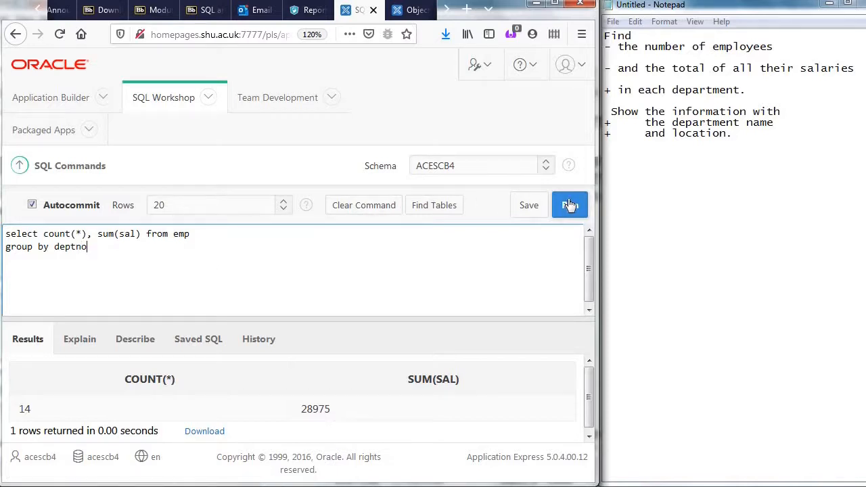
click(569, 205)
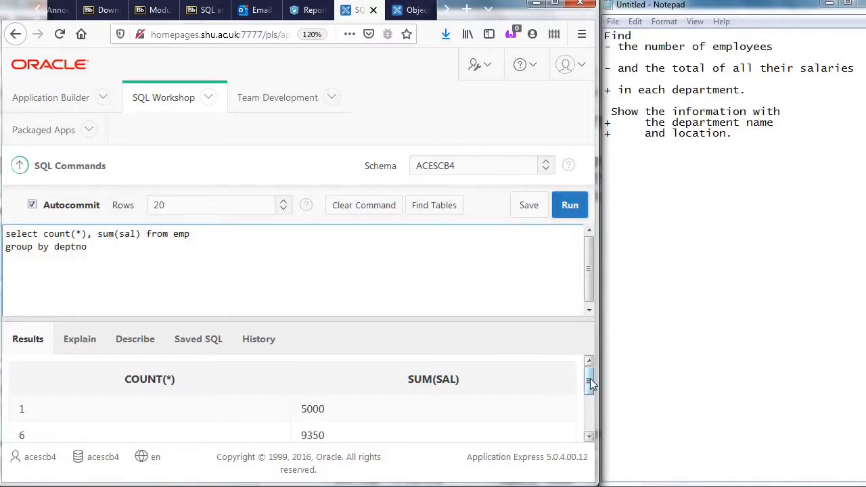
Step: Scroll the four grouped result rows, picking out the 6/9350 and 1/5000 groups
scroll(down, 3)
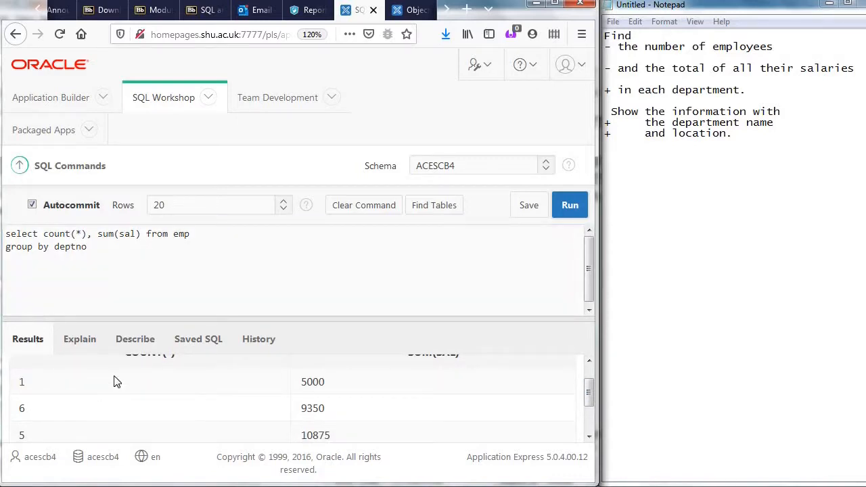
double_click(312, 381)
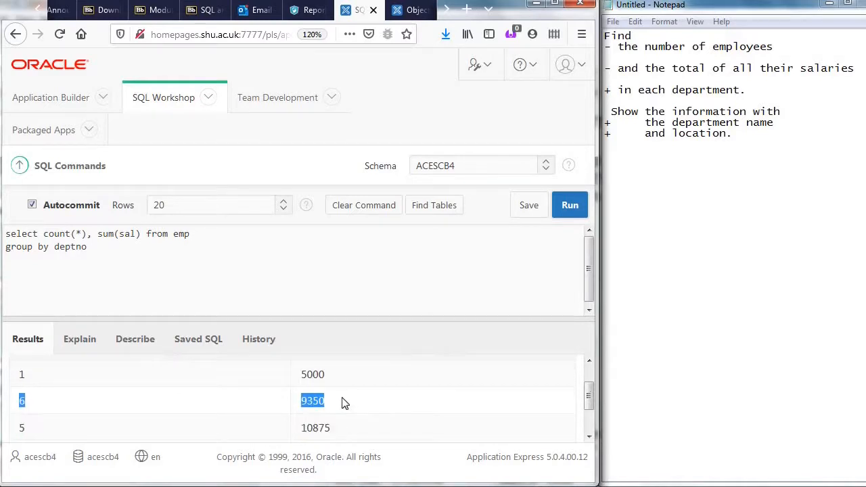
mouse_move(188, 433)
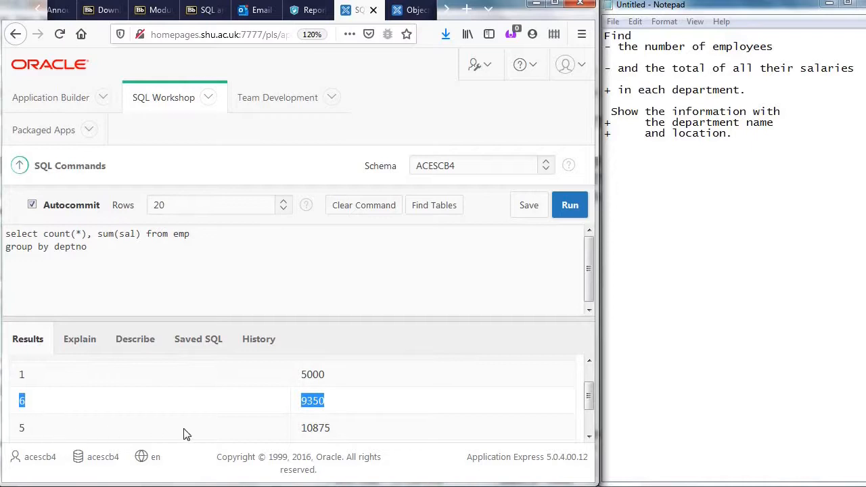
mouse_move(584, 399)
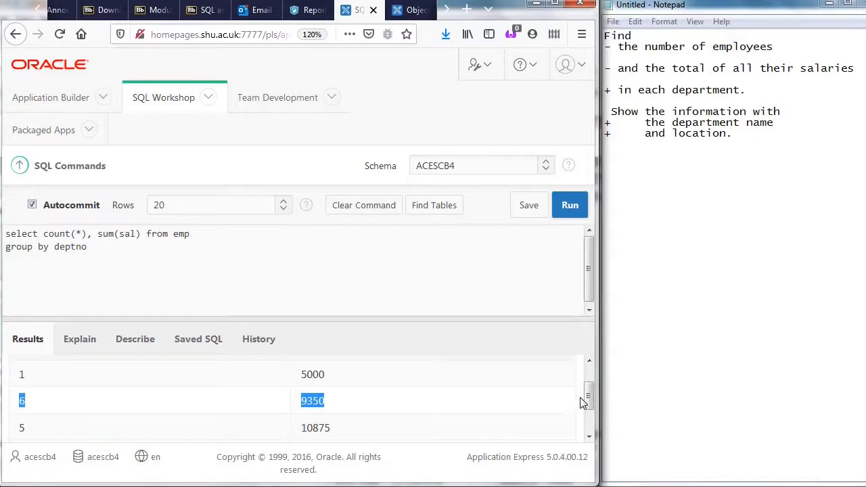
scroll(down, 3)
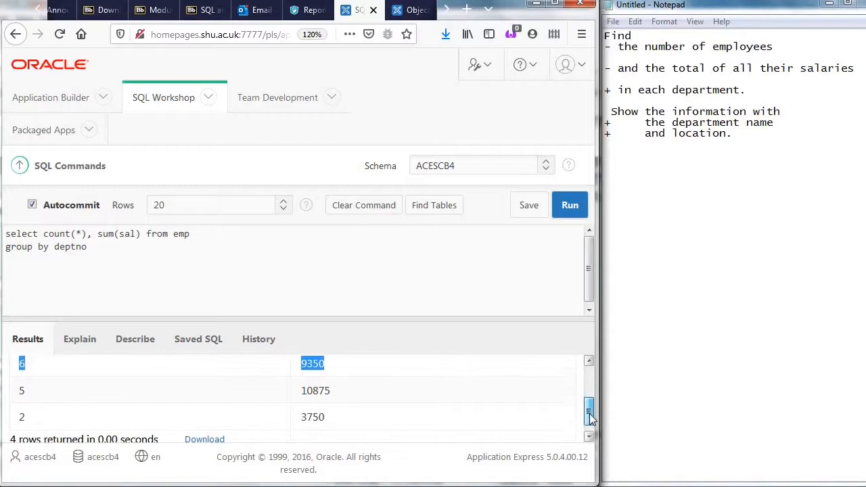
scroll(down, 3)
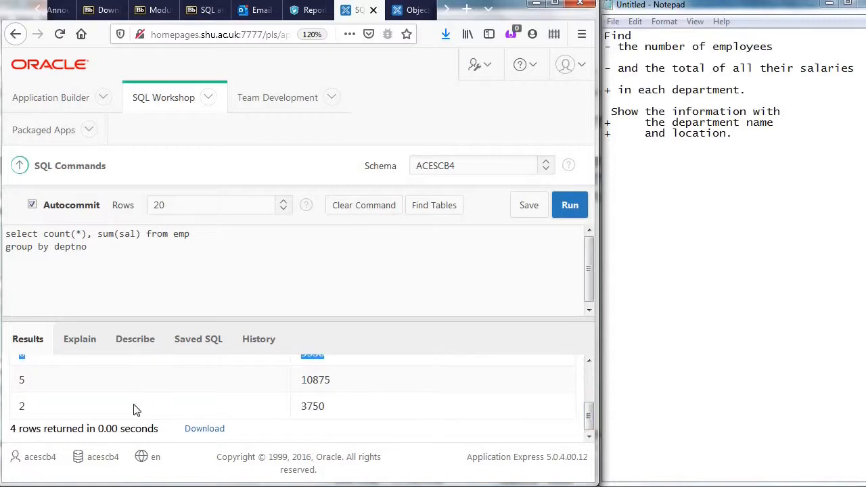
mouse_move(338, 412)
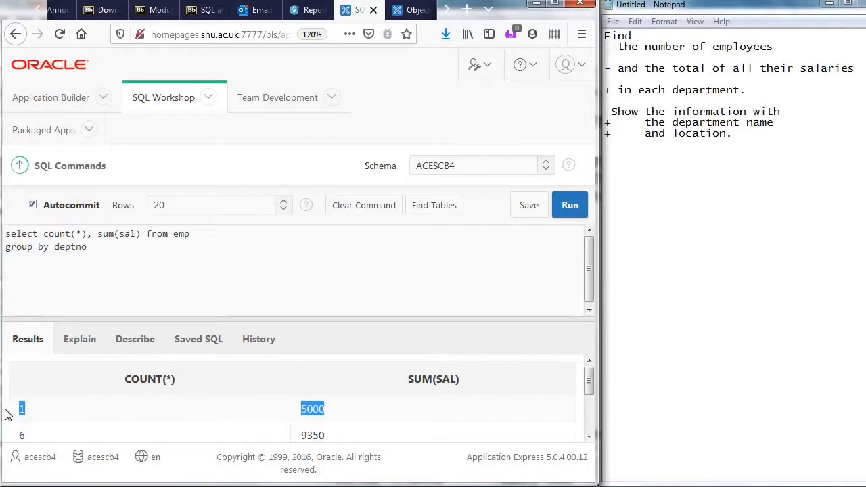
click(134, 279)
text(, deptno)
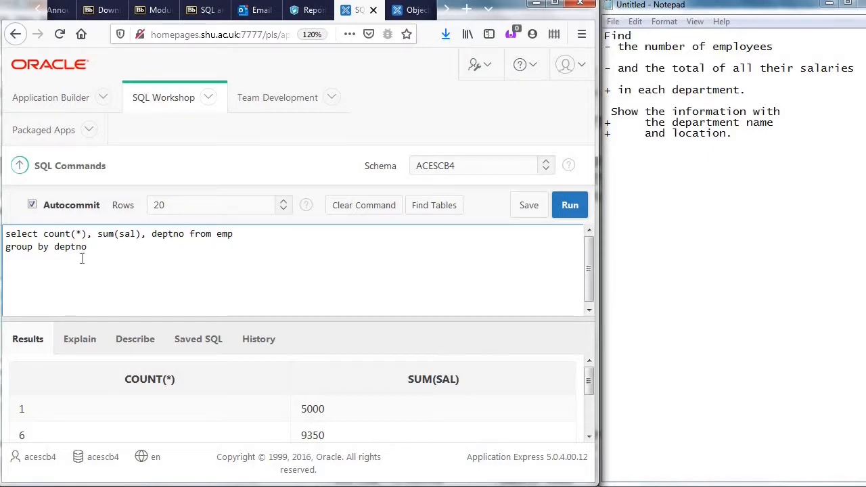
Step: Compare both deptno occurrences, run the query, and scroll to the DEPTNO results column
double_click(70, 246)
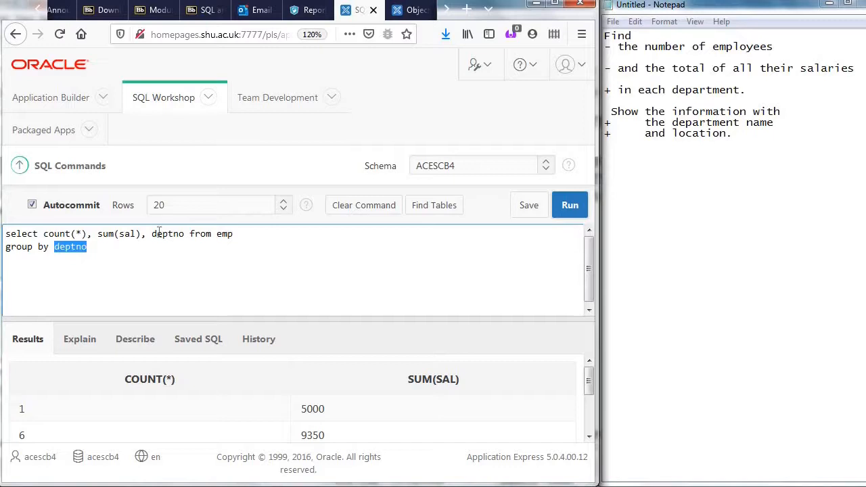
double_click(167, 234)
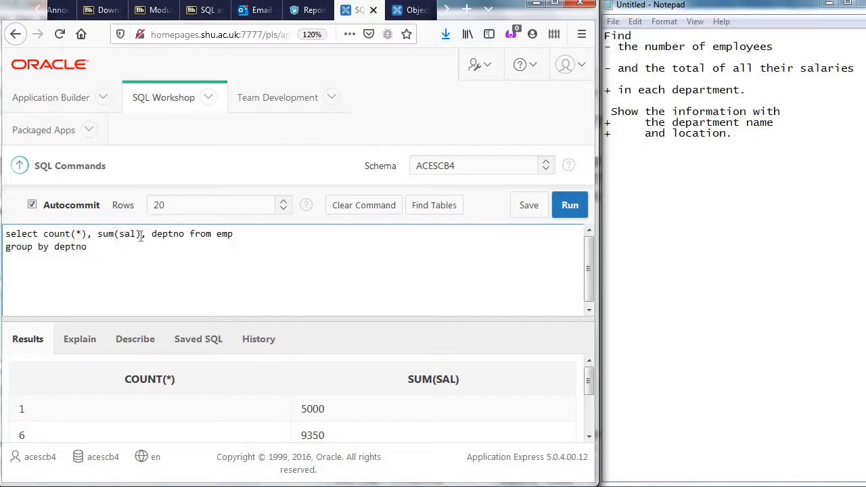
double_click(167, 234)
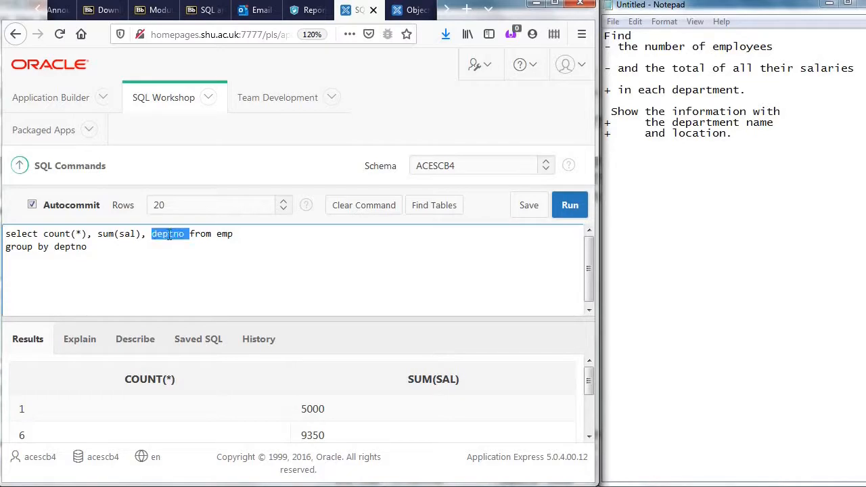
click(156, 281)
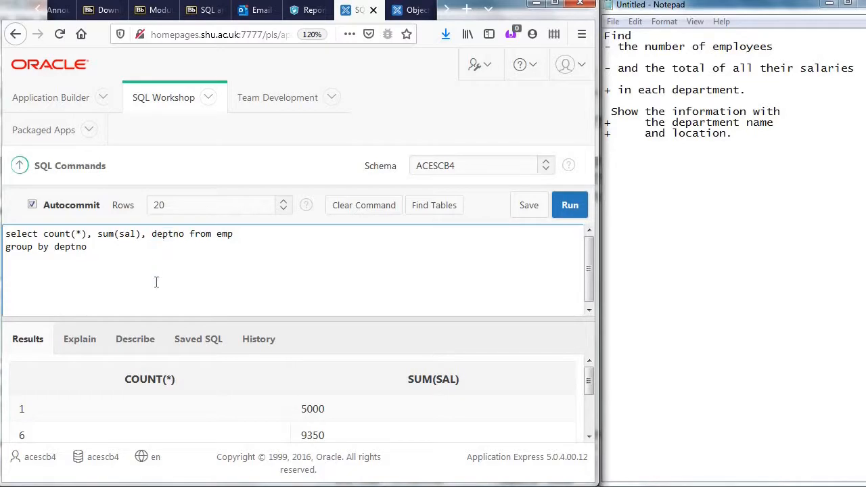
click(570, 205)
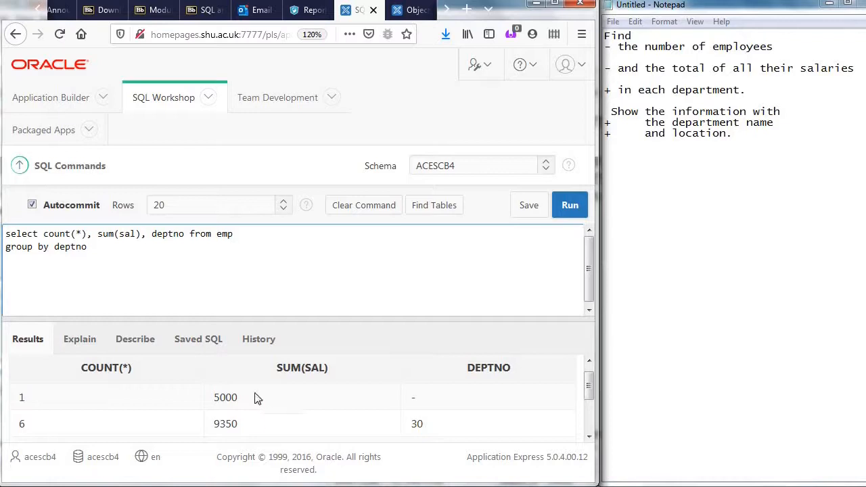
mouse_move(326, 401)
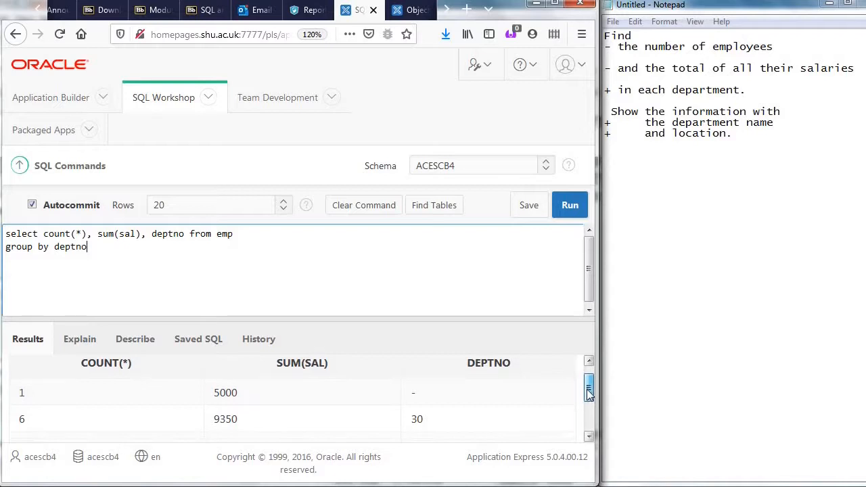
scroll(down, 3)
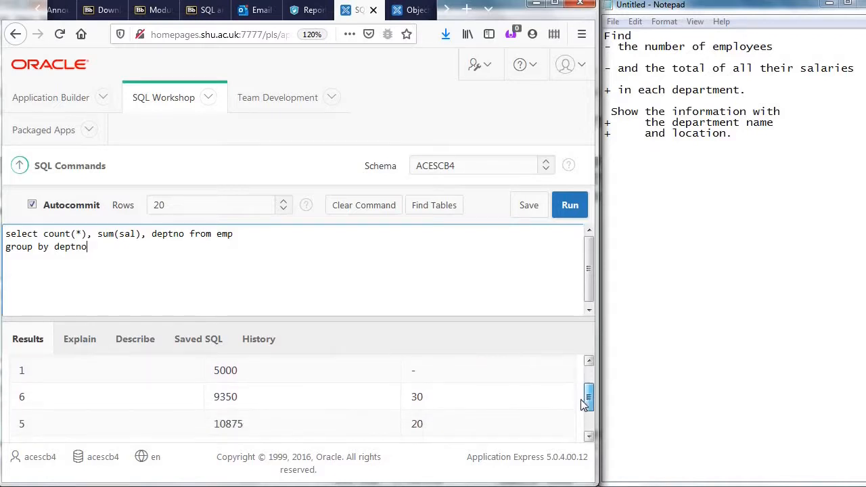
scroll(down, 3)
text(-)
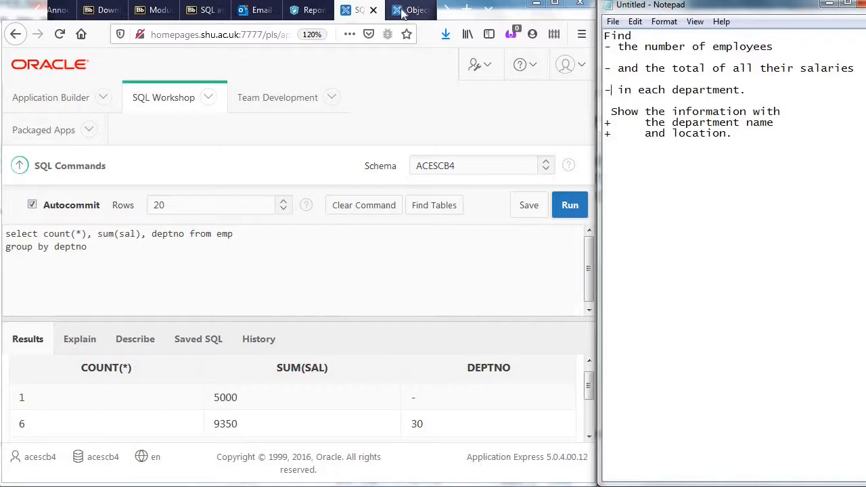
Step: Review EMP's DEPTNO column and DEPT's DEPTNO, DNAME and LOC columns in Object Browser
click(411, 9)
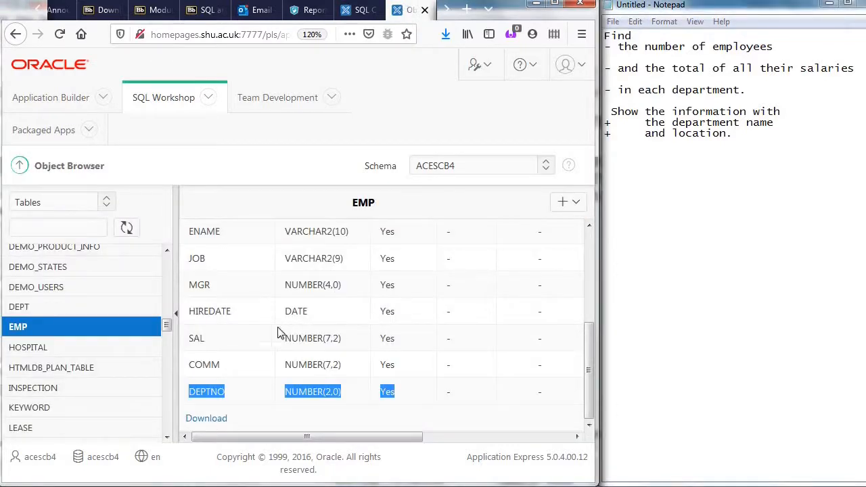
mouse_move(267, 244)
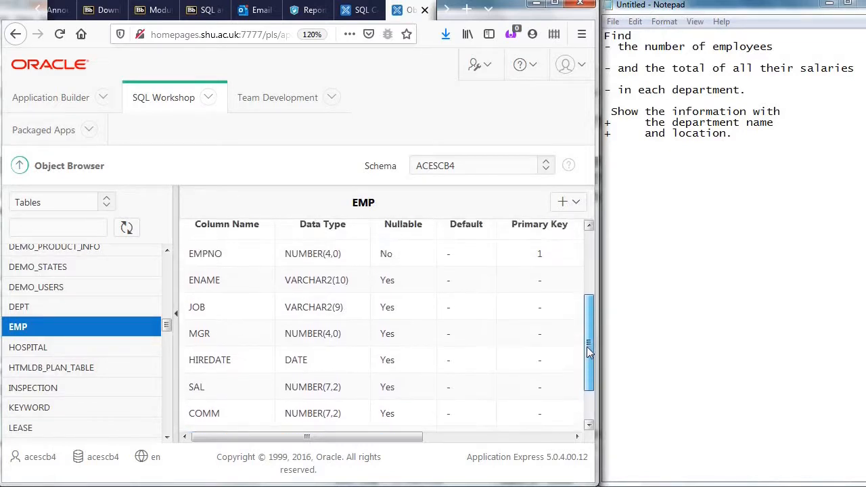
scroll(down, 3)
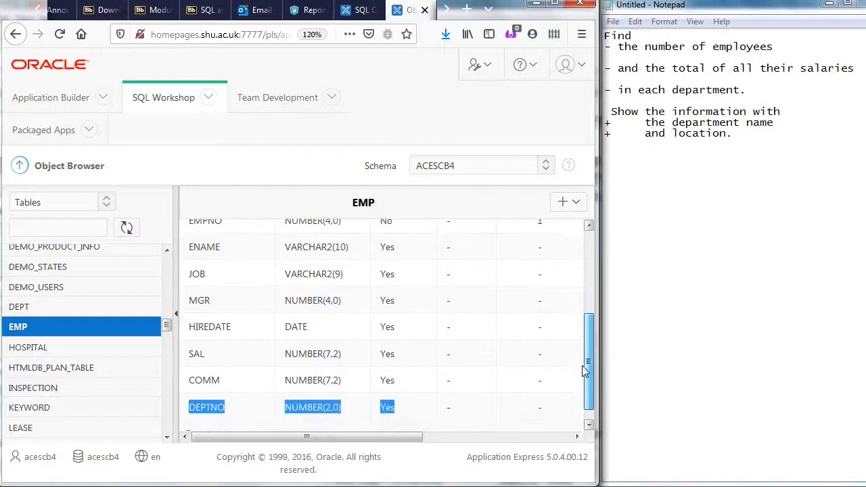
scroll(down, 3)
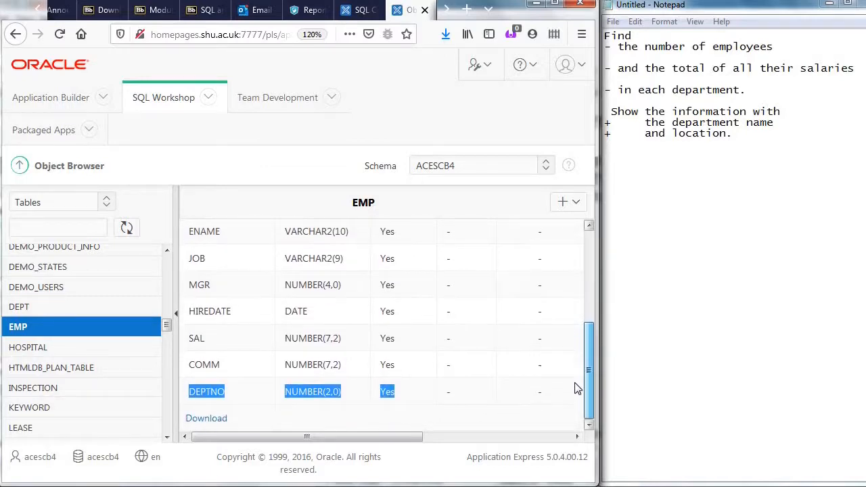
mouse_move(569, 401)
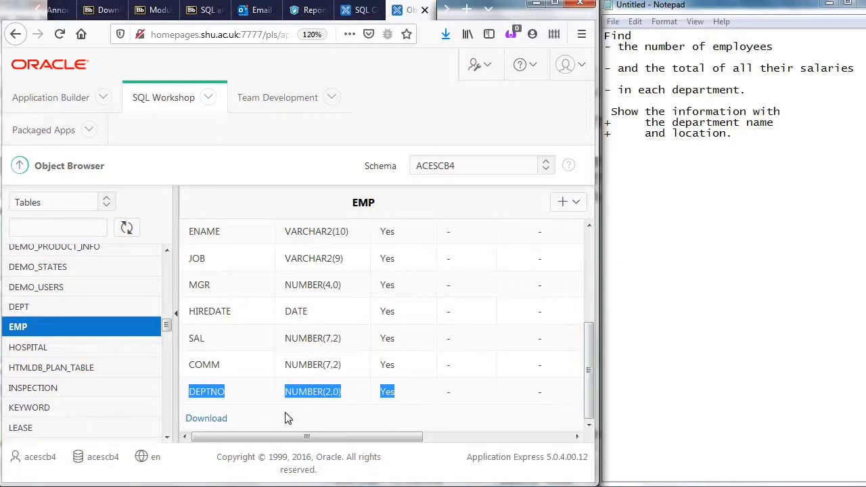
mouse_move(406, 403)
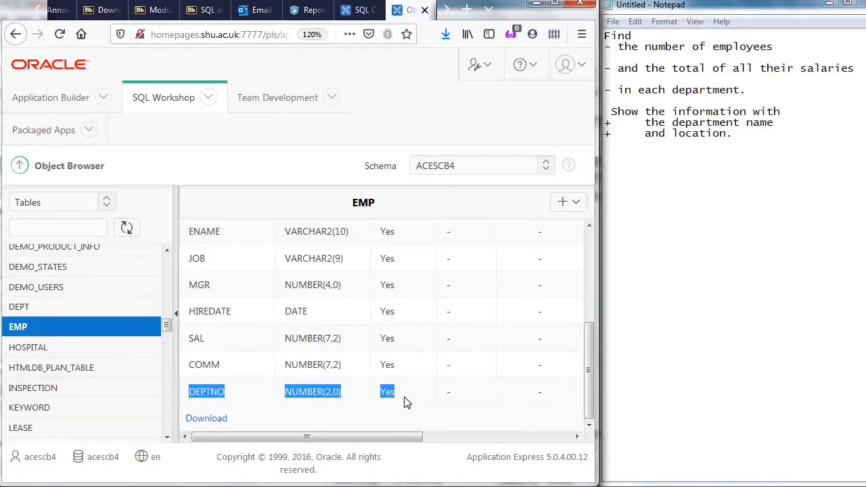
mouse_move(105, 318)
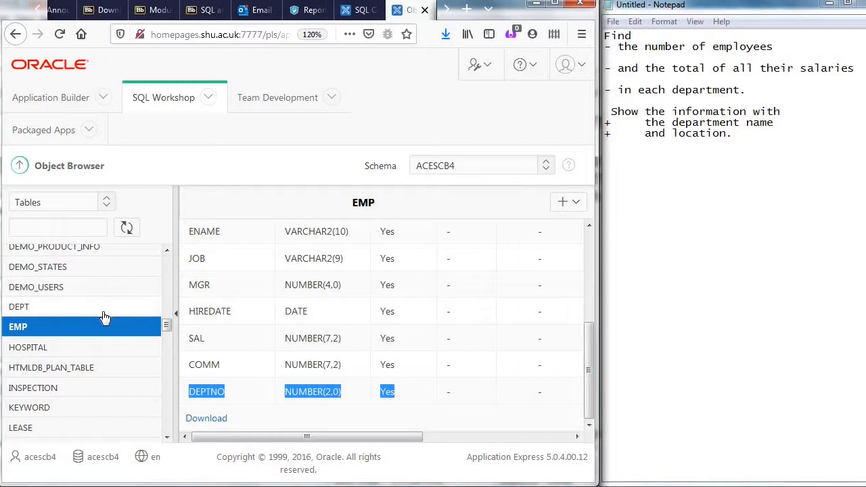
click(19, 307)
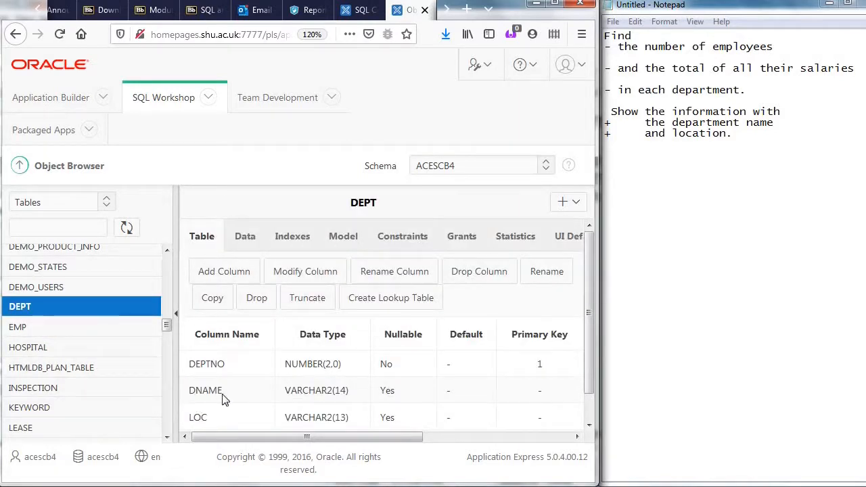
double_click(205, 390)
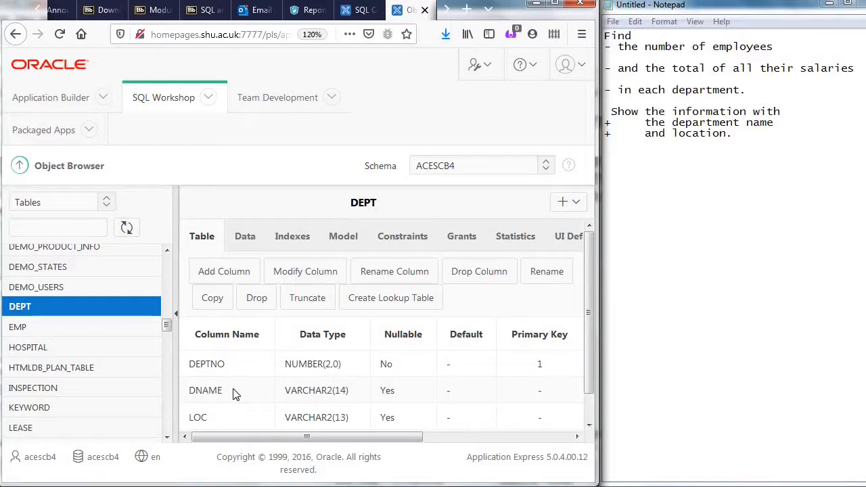
mouse_move(226, 396)
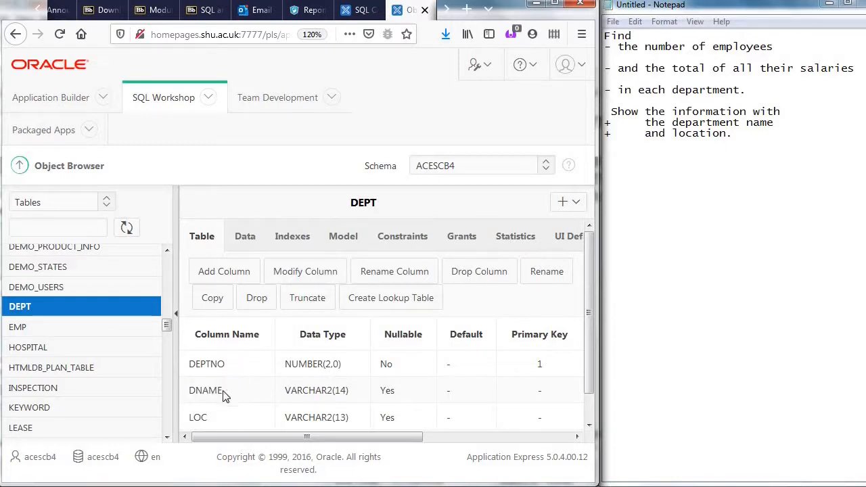
mouse_move(190, 366)
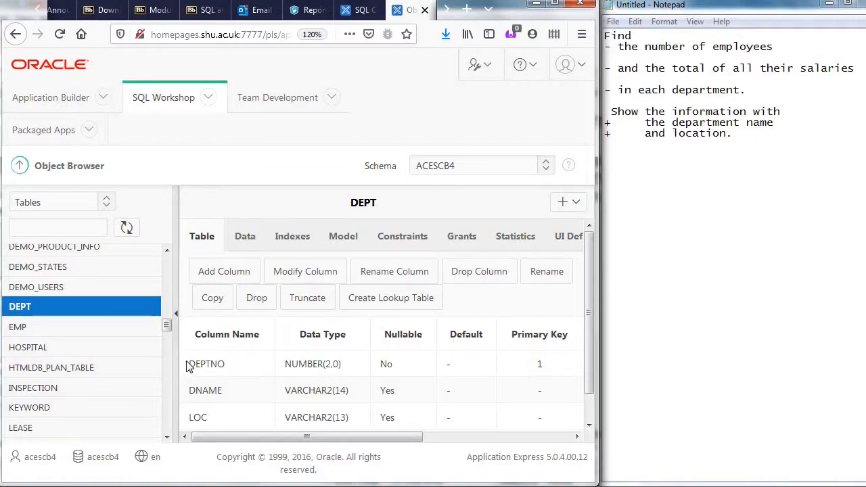
double_click(206, 363)
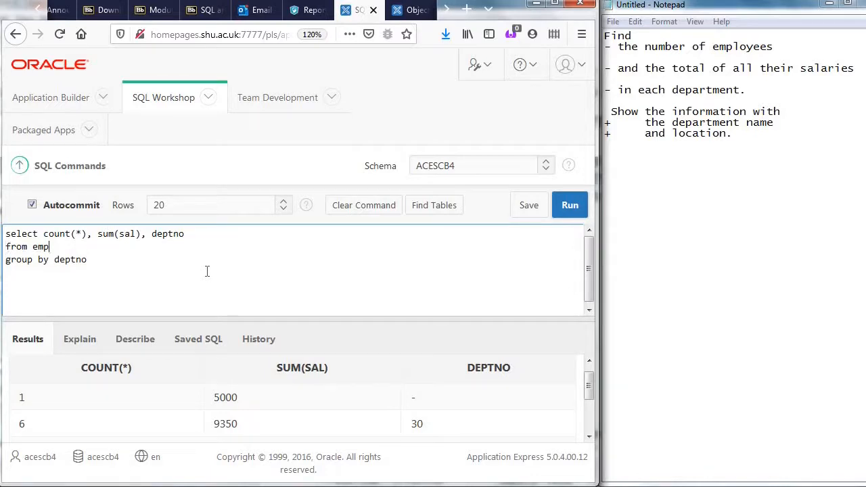
Step: Add 'inner join dept on emp.deptno = dept.deptno' and run it, hitting an ambiguous-column error
text(inner)
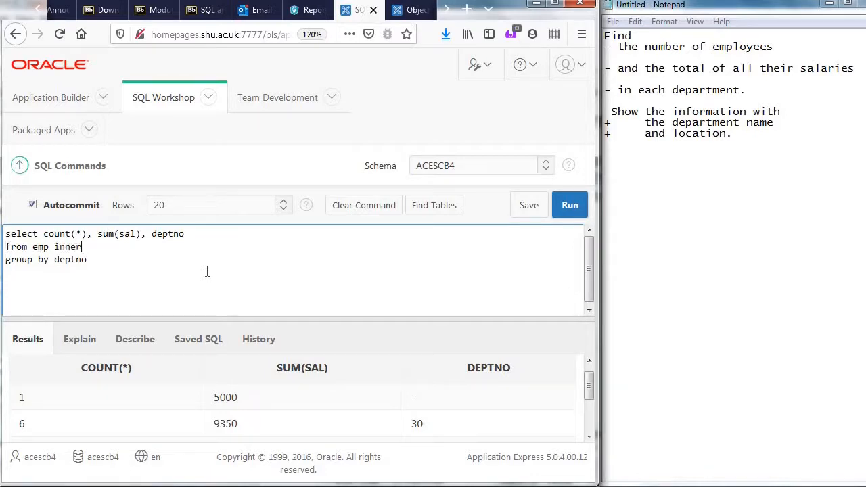
text(join)
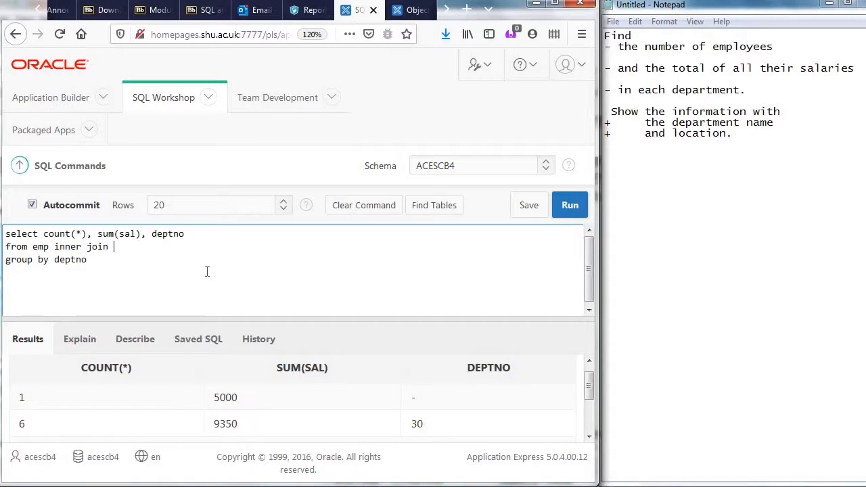
text(dept)
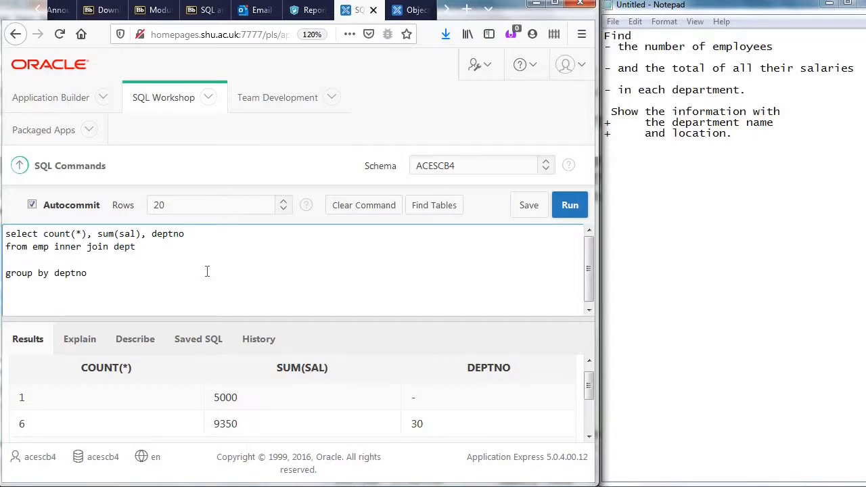
text(on em)
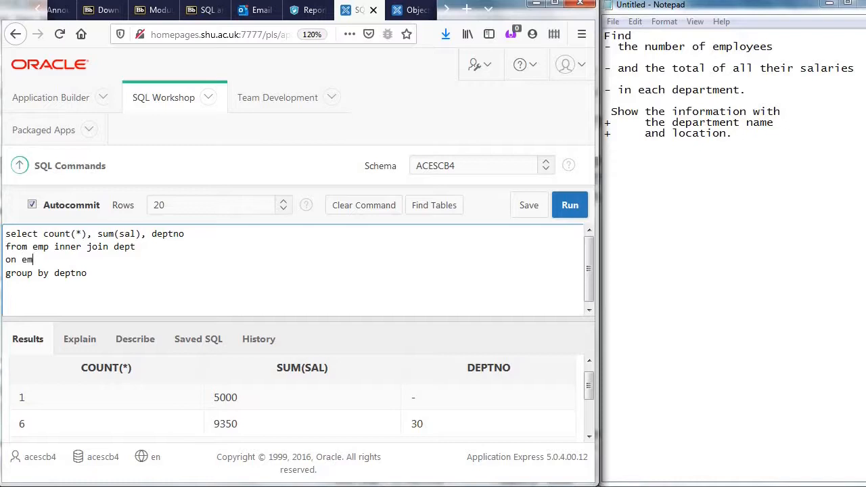
text(.de)
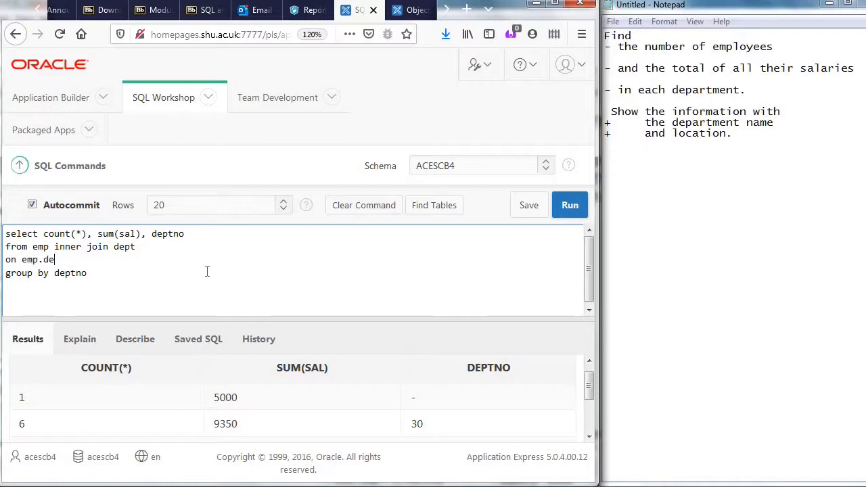
text(ptno)
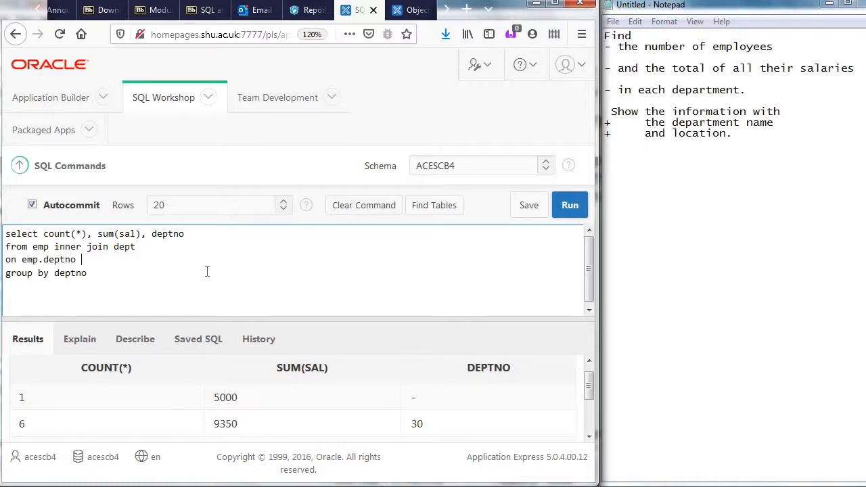
text(= dep)
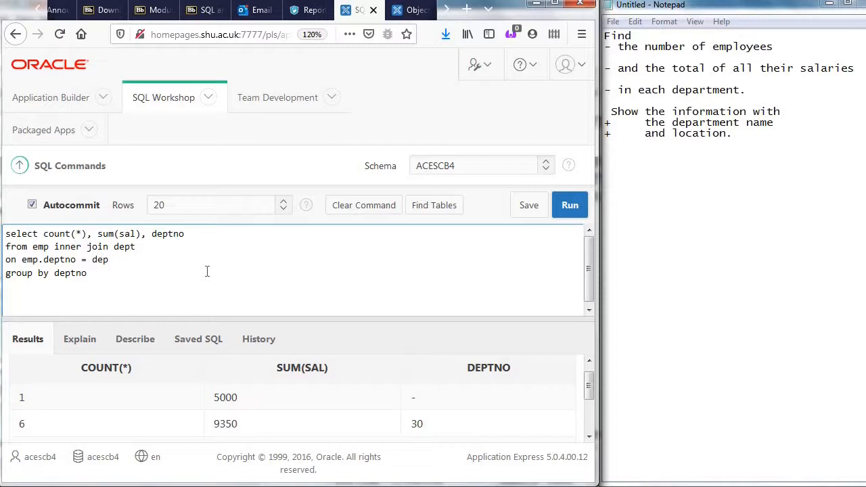
text(.dept)
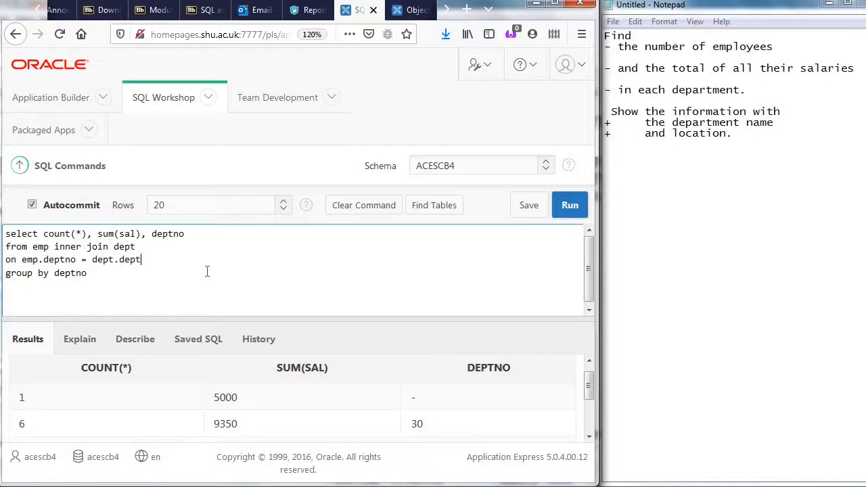
text(no)
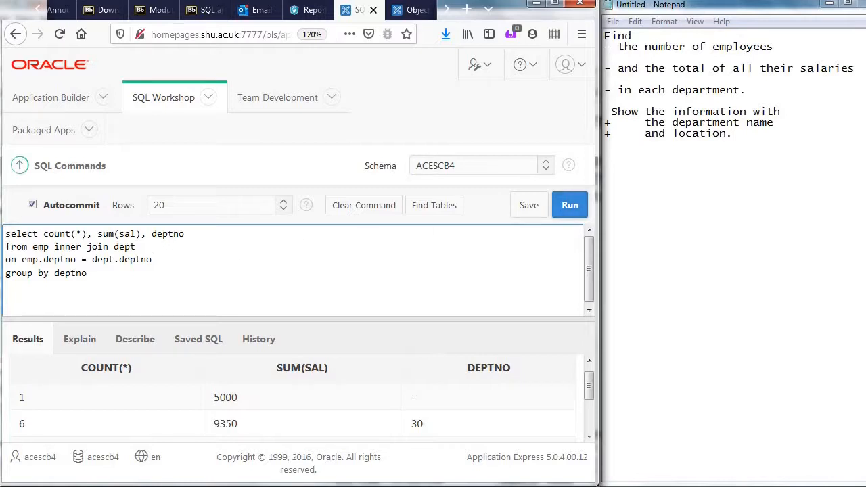
click(570, 205)
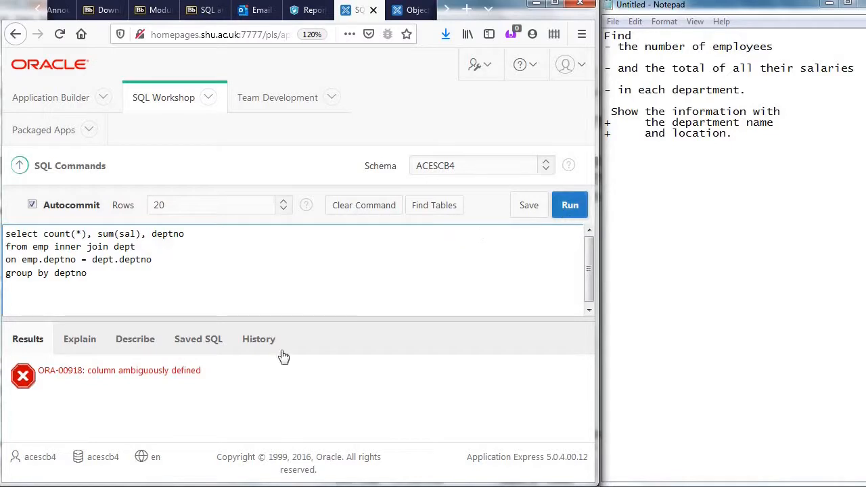
mouse_move(208, 379)
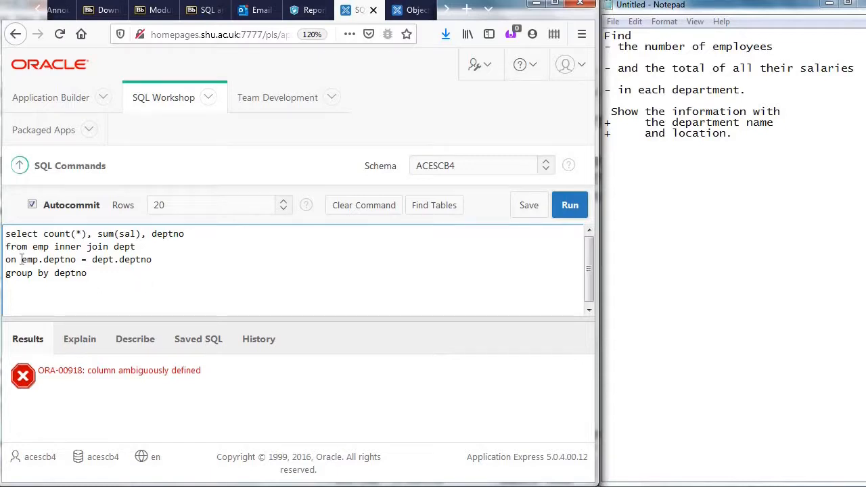
Step: Qualify deptno as emp.deptno in the SELECT and GROUP BY clauses, then rerun the query
double_click(48, 260)
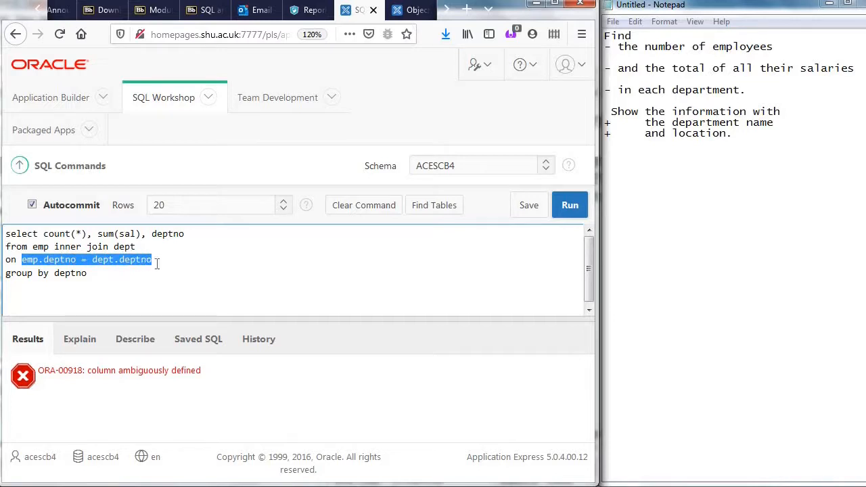
click(198, 270)
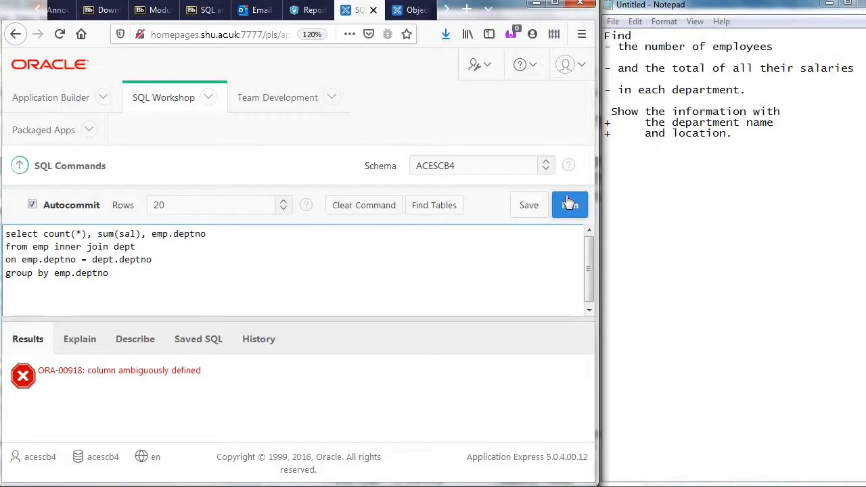
click(570, 204)
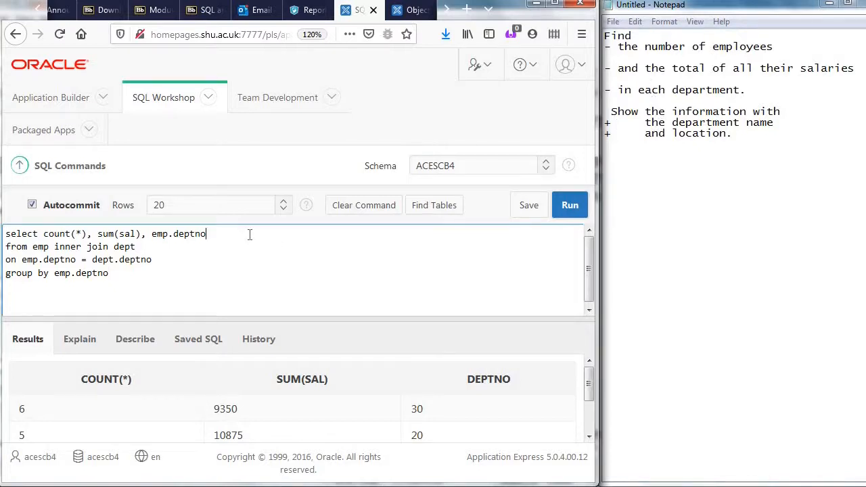
Step: Add dname to the SELECT list and GROUP BY clause, fixing the grouping error
text(, dname)
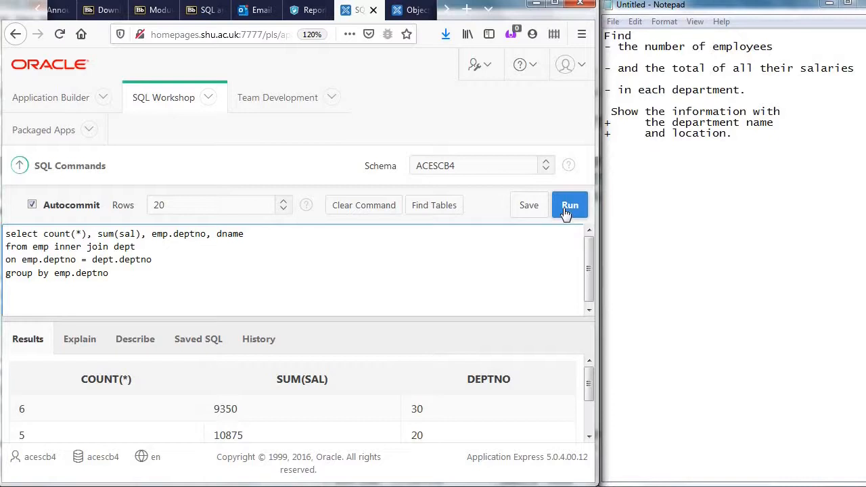
click(570, 205)
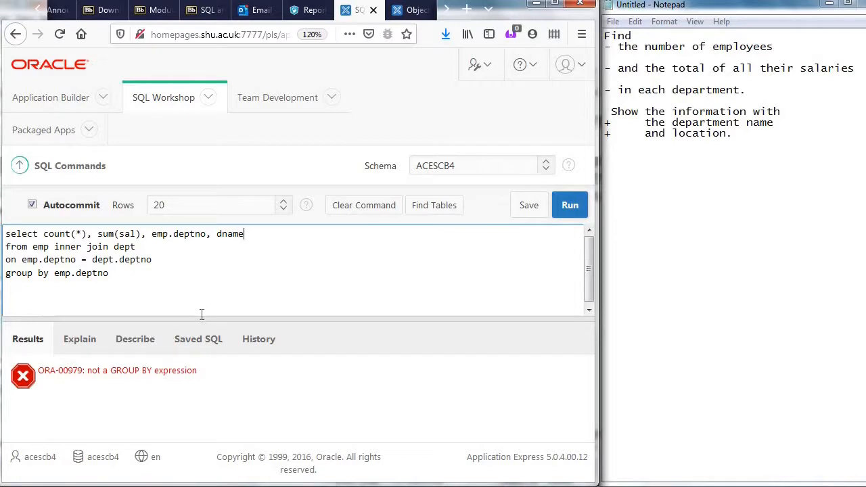
key(Backspace)
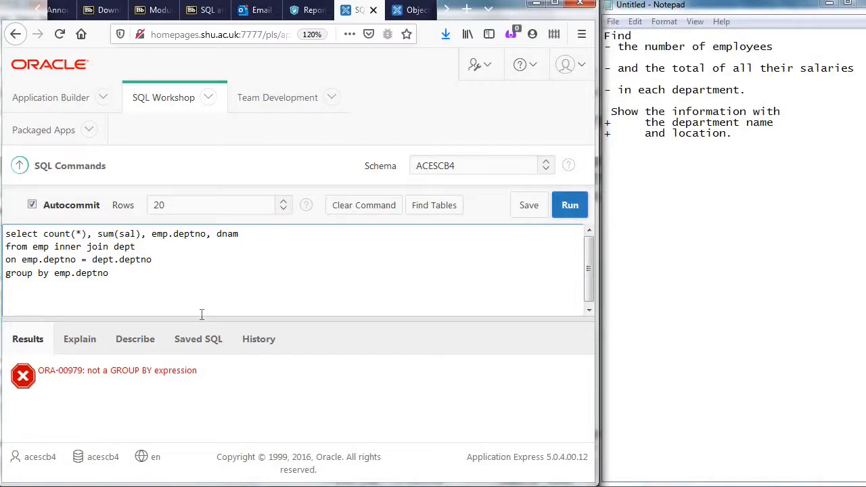
text(e)
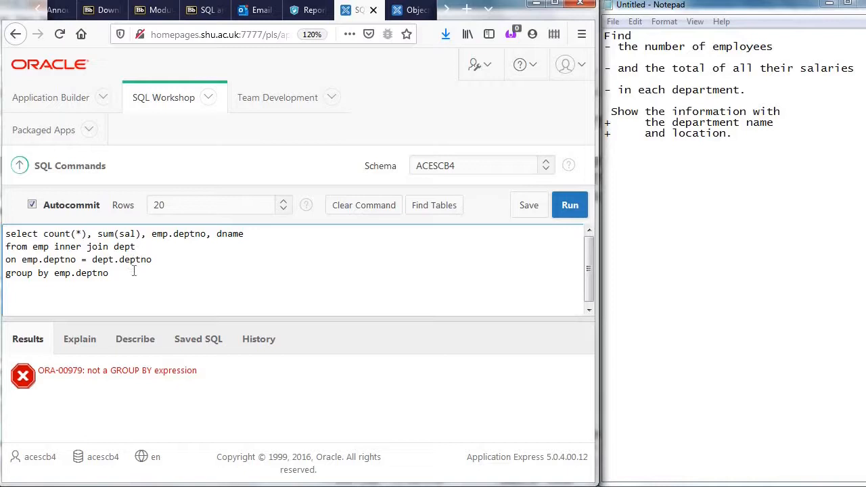
text(,)
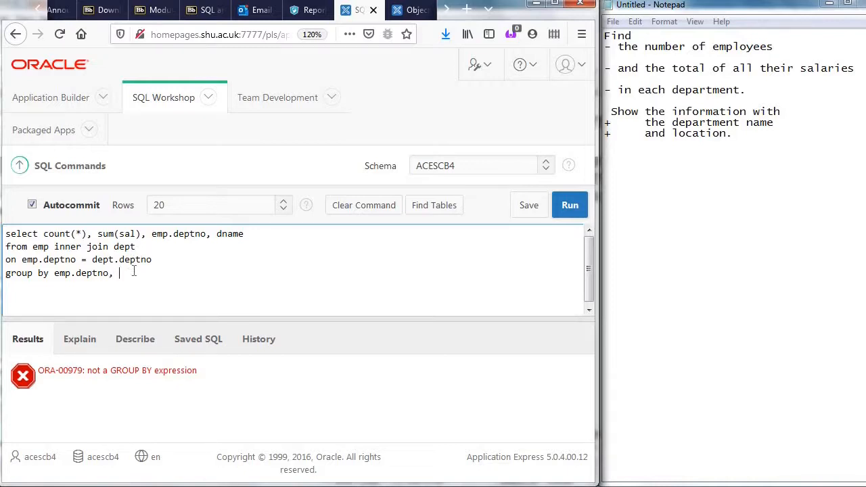
text(dnae)
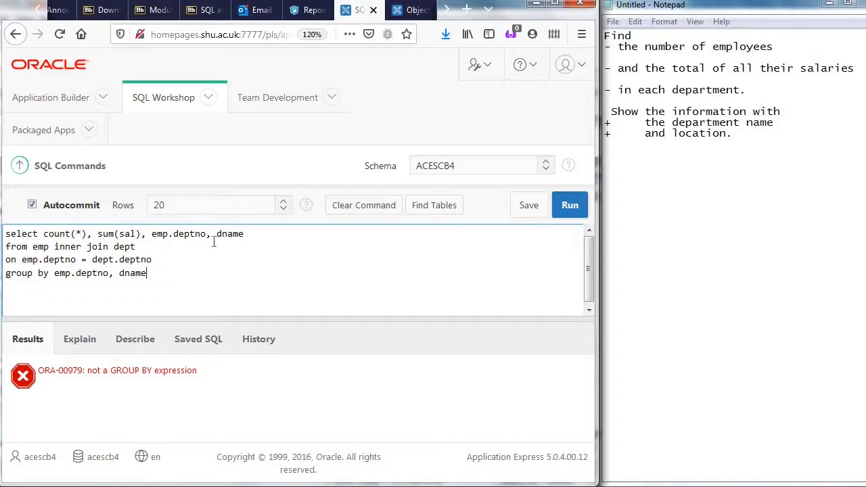
mouse_move(138, 289)
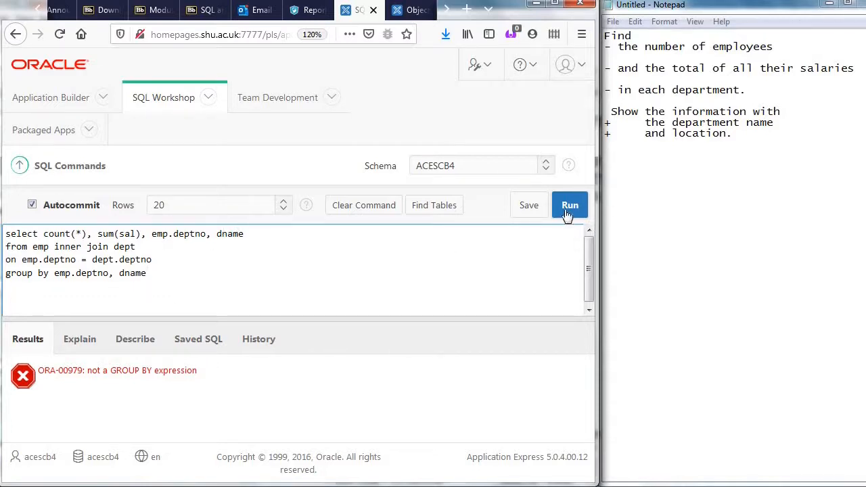
click(569, 205)
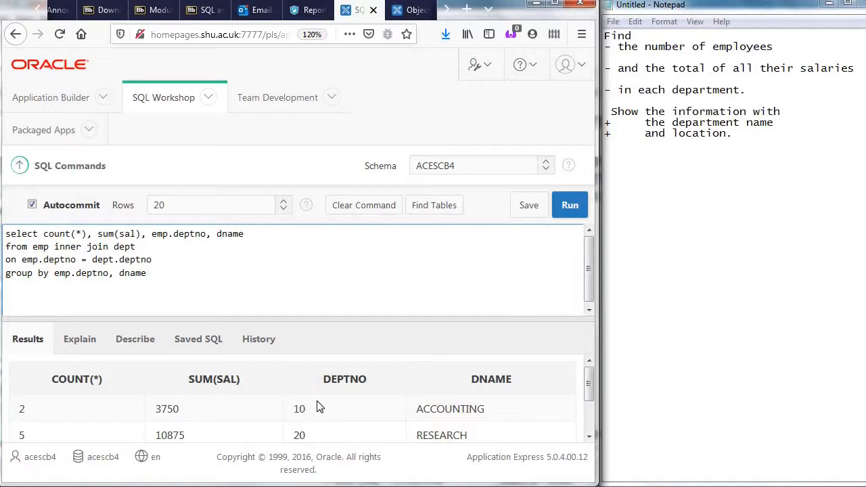
click(245, 234)
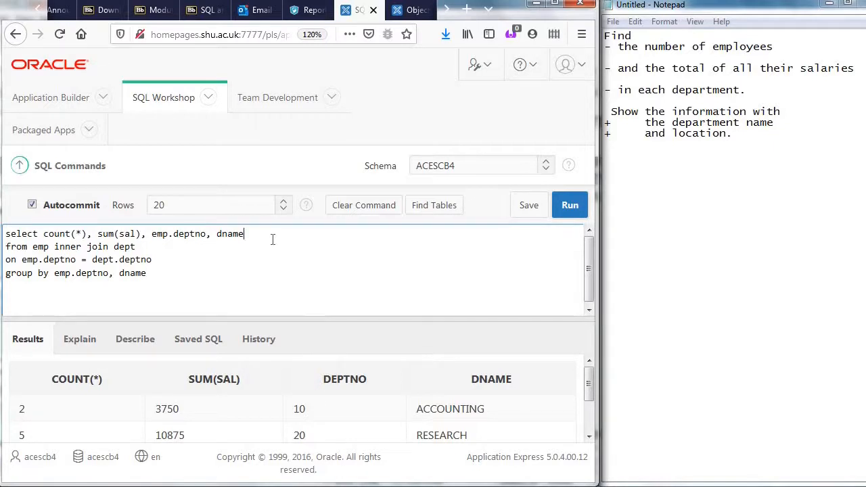
Step: Add location to the SELECT list and GROUP BY, hitting an invalid-identifier error
text(, loca)
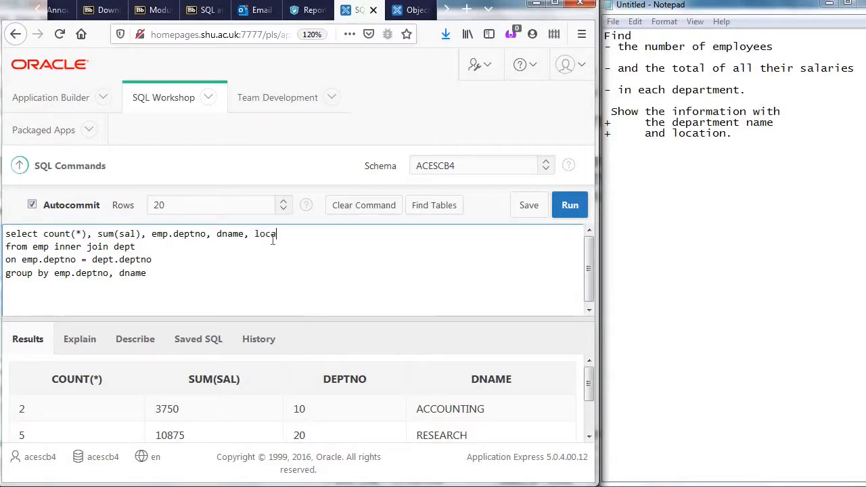
text(tion)
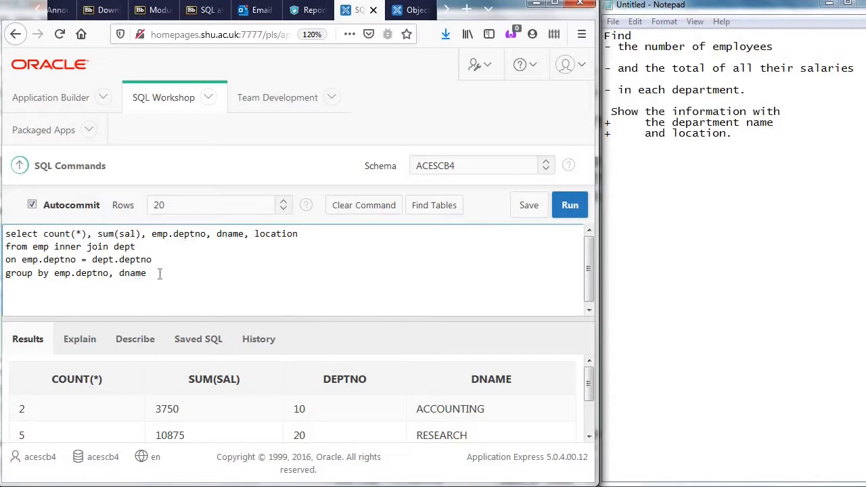
text(,)
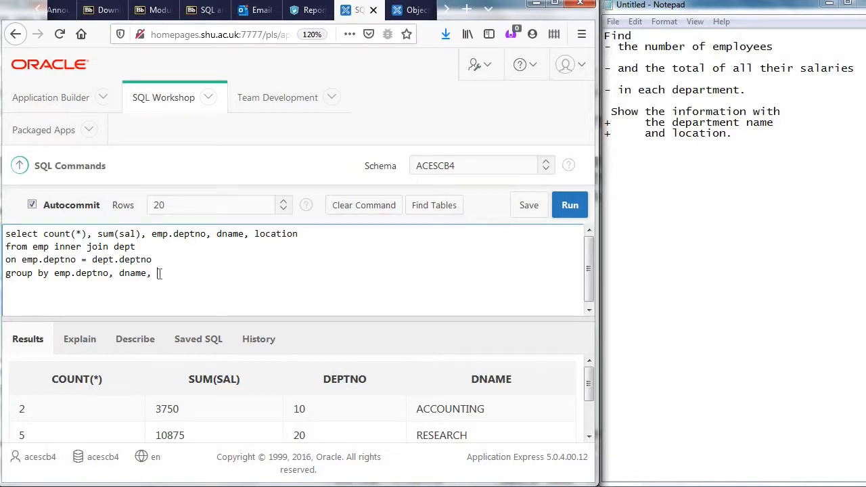
text(location)
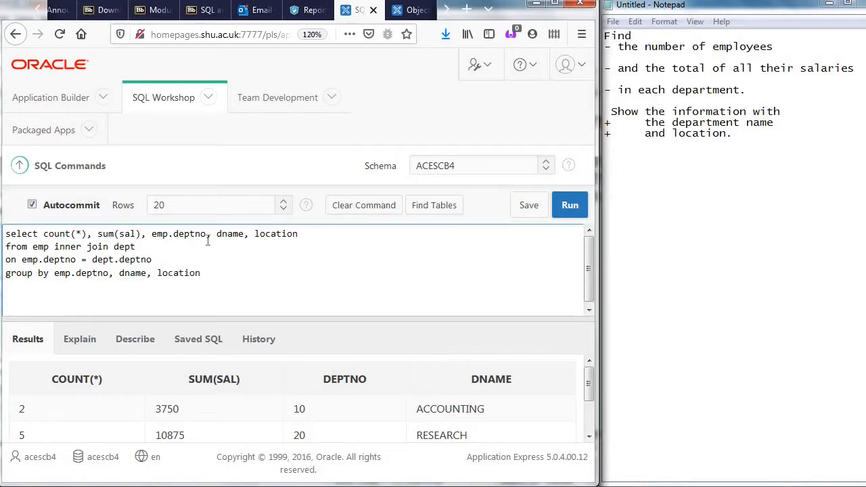
click(570, 205)
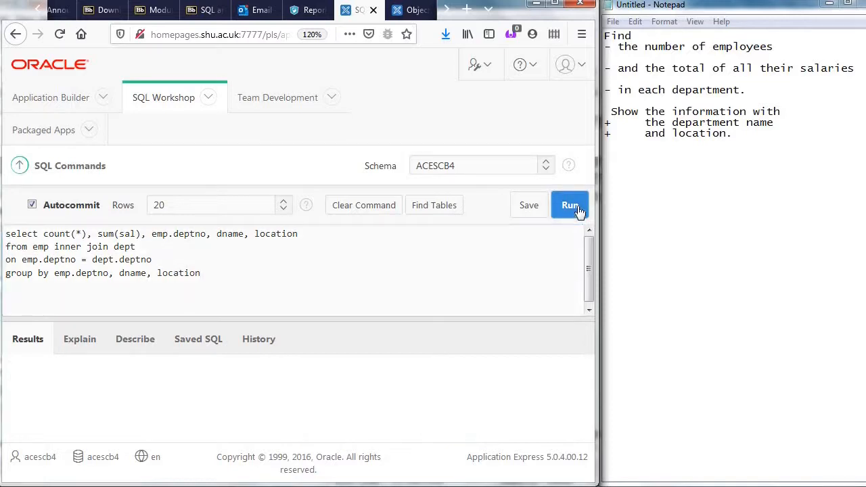
click(571, 205)
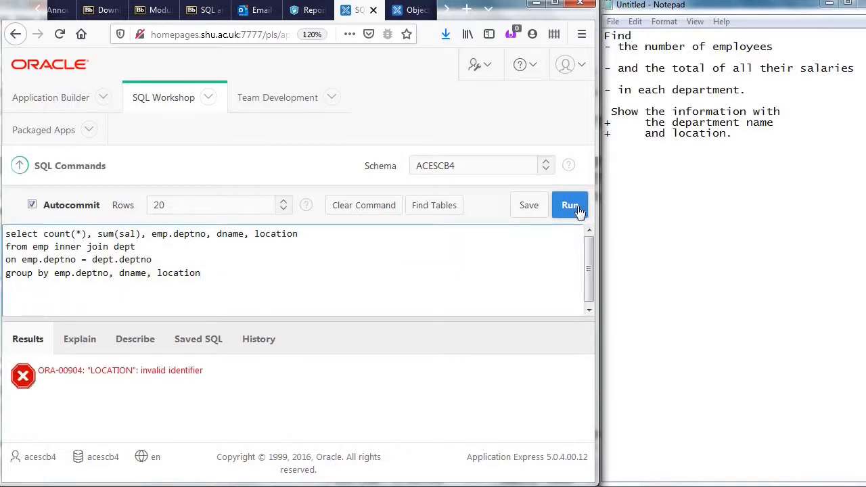
Step: Check DEPT's real column names and change location to loc in both clauses
click(409, 10)
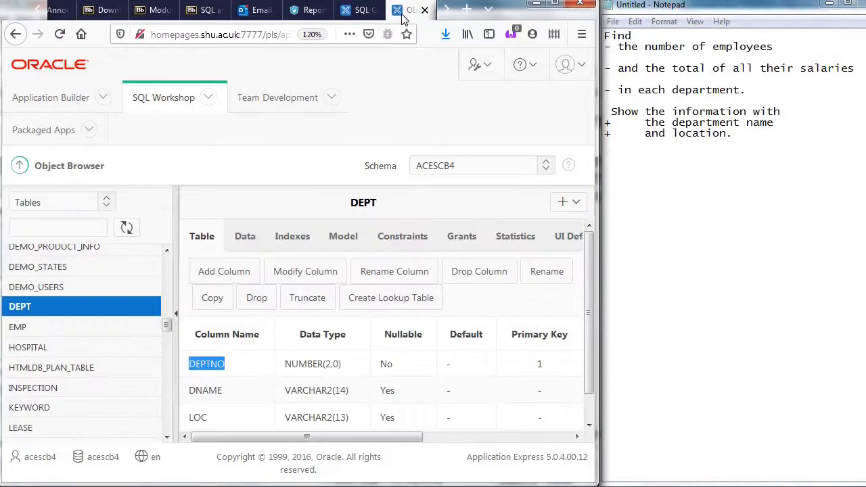
click(358, 10)
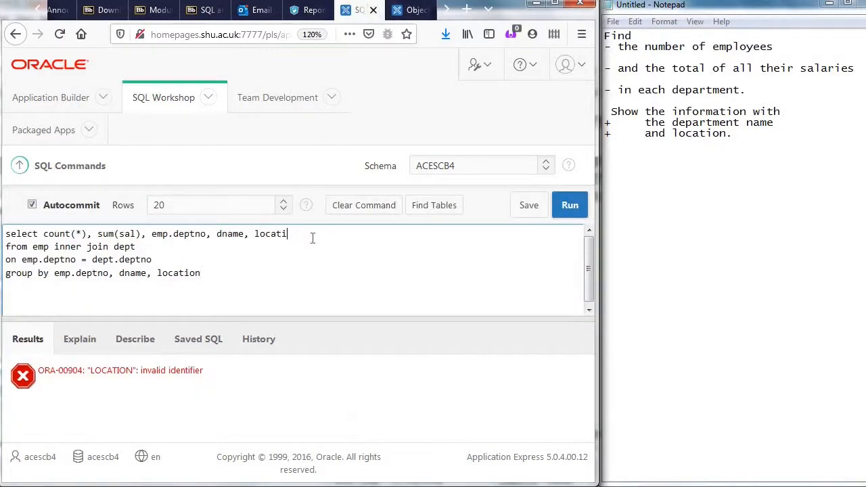
key(BackSpace)
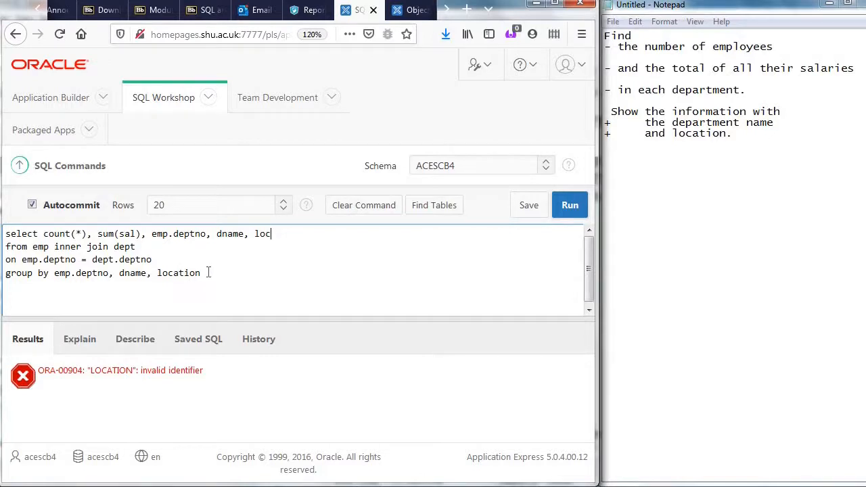
key(BackSpace)
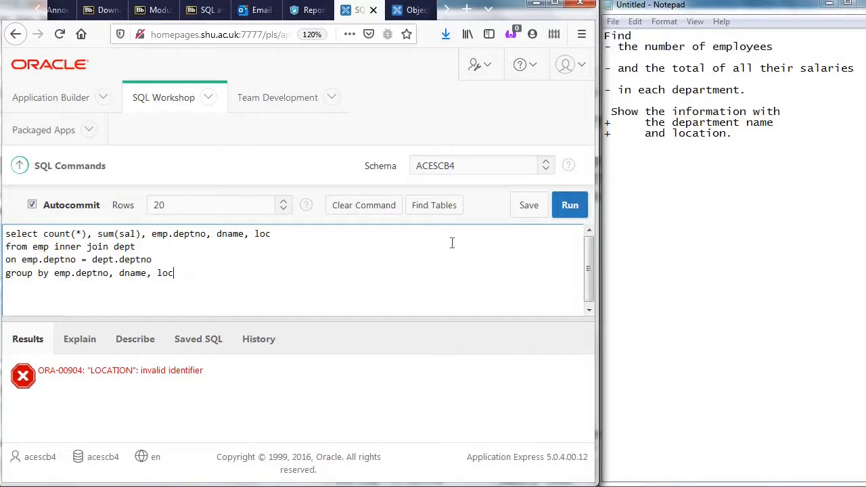
click(570, 205)
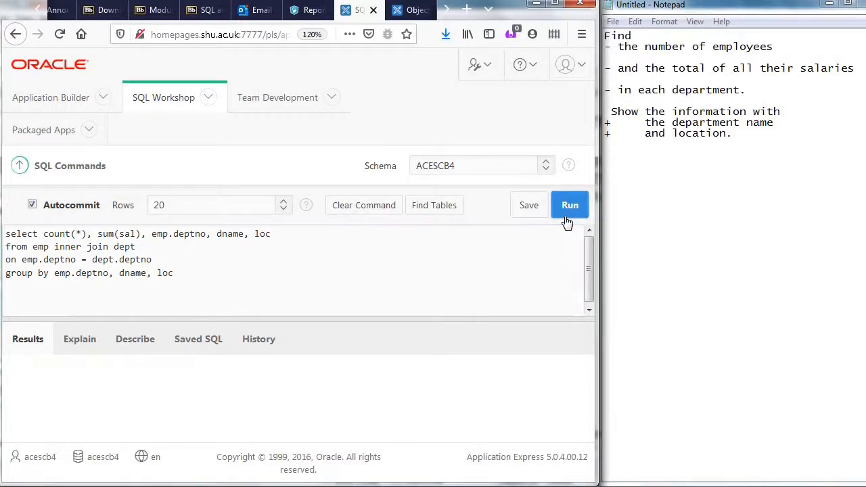
Step: Remove emp.deptno from the SELECT list and rerun the query
click(570, 205)
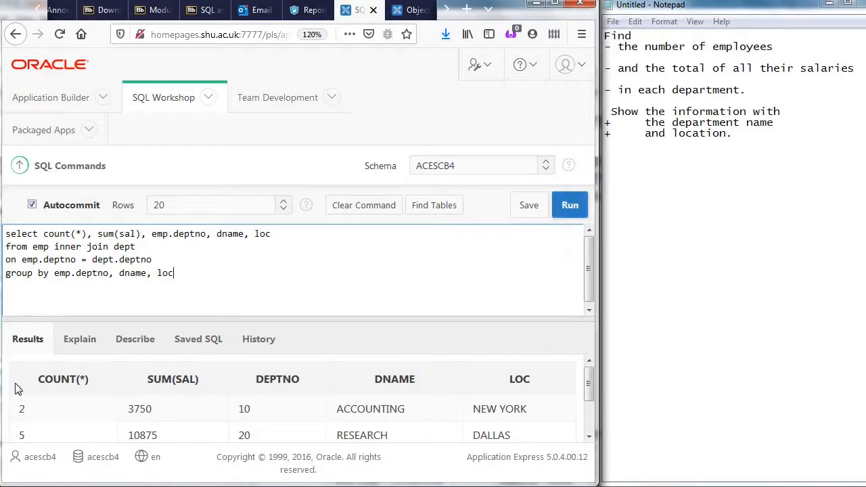
mouse_move(171, 369)
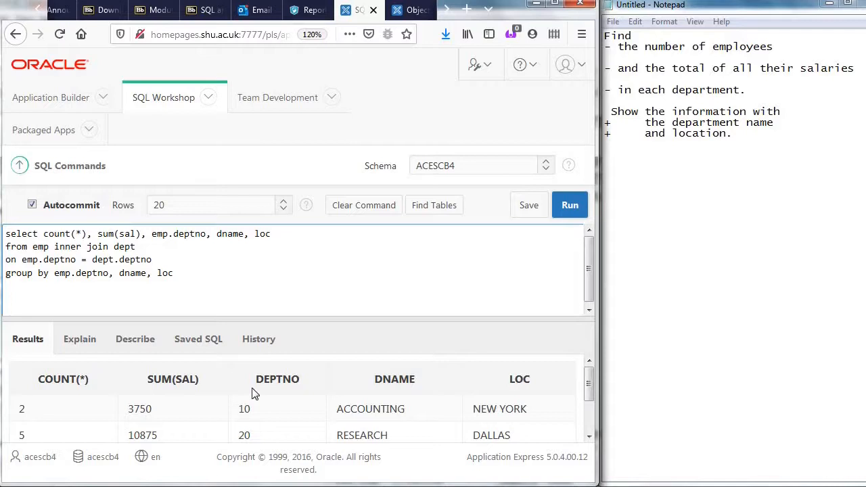
mouse_move(398, 413)
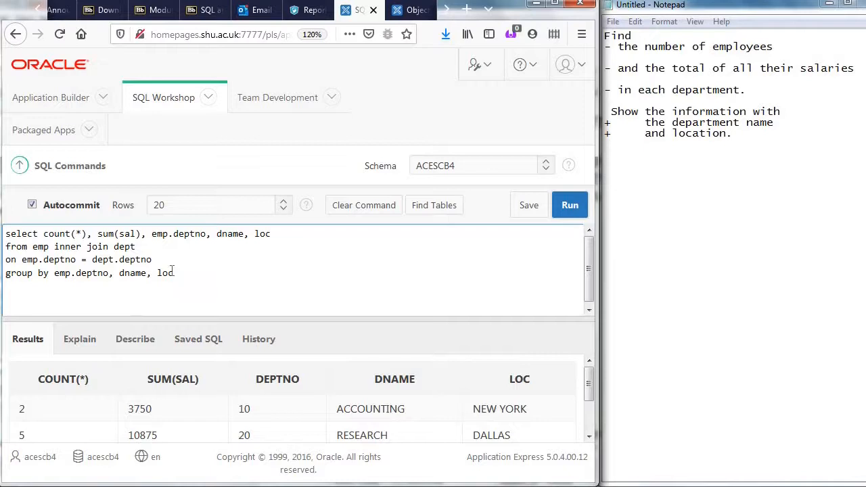
double_click(178, 233)
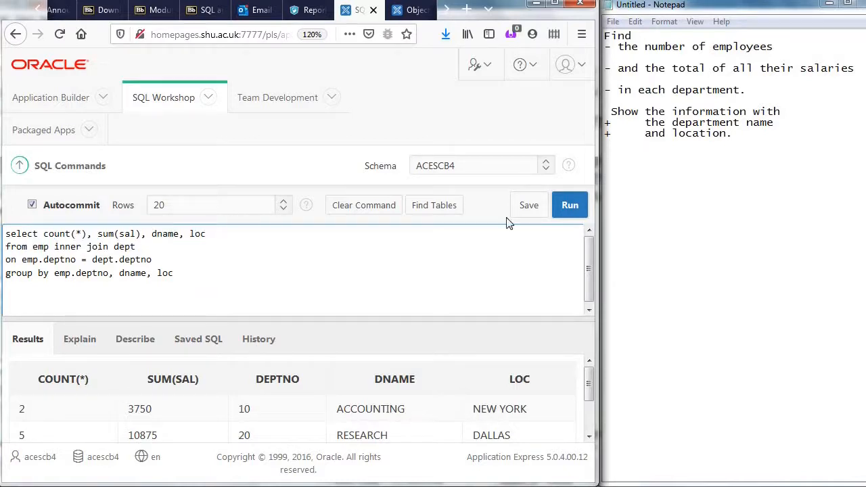
click(570, 205)
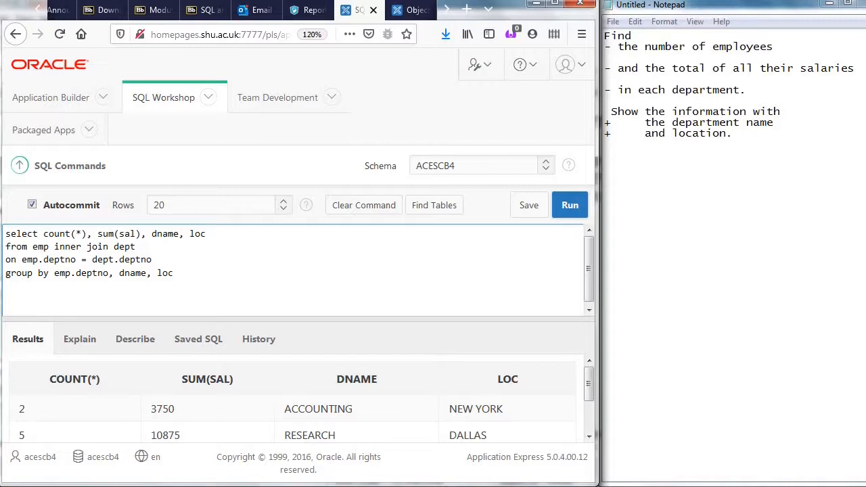
mouse_move(320, 187)
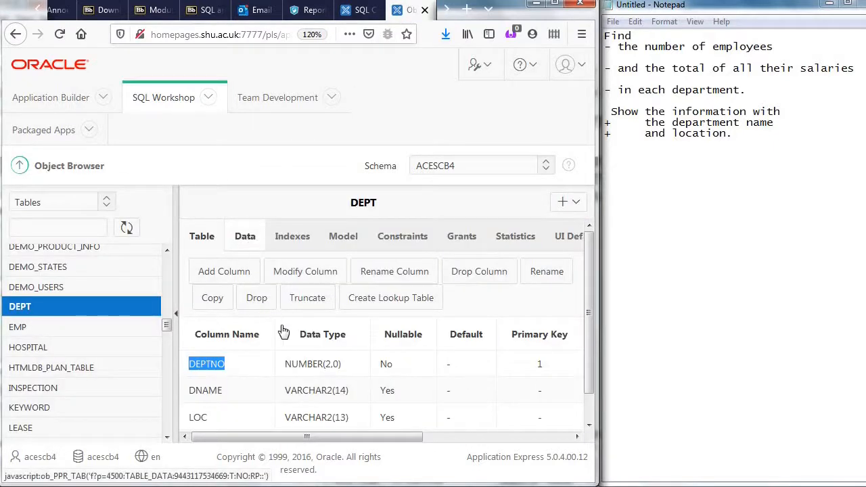
Step: Browse the stored rows of the DEPT and EMP tables
click(244, 236)
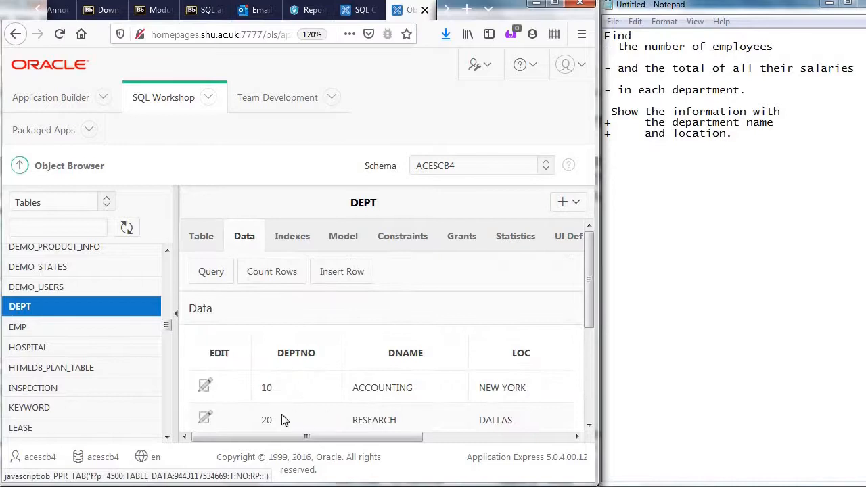
mouse_move(92, 335)
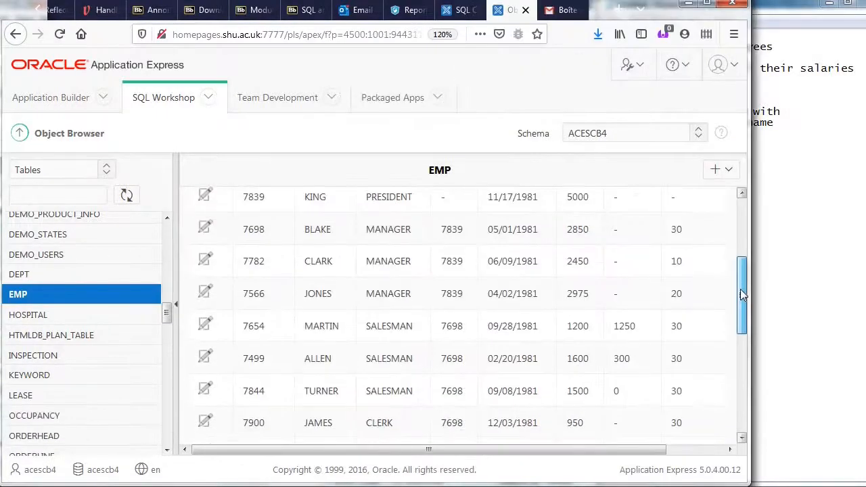
scroll(down, 3)
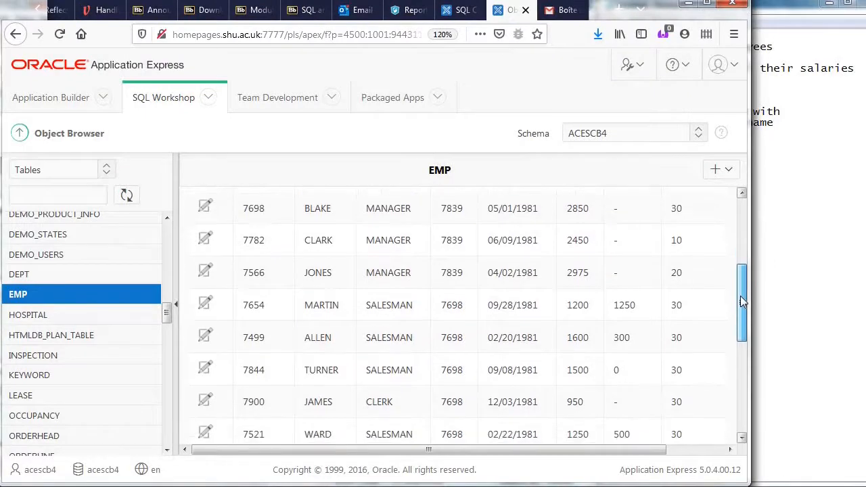
scroll(down, 3)
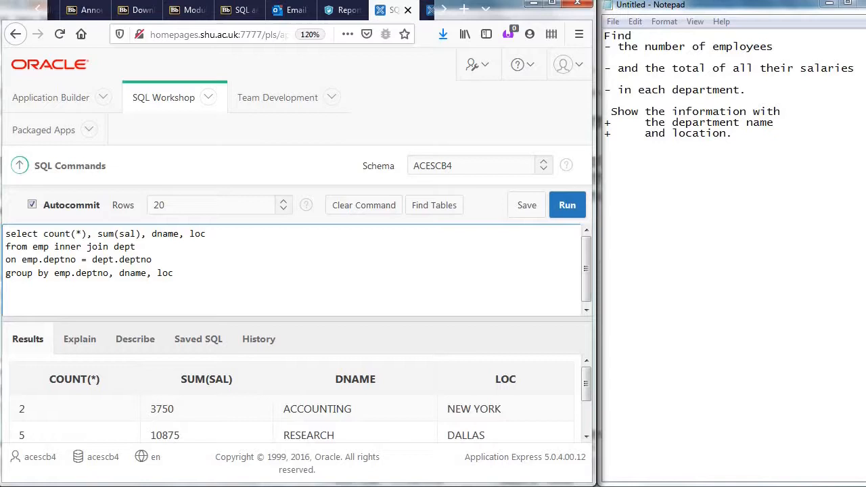
Step: Add HAVING sum(sal)>4000 so only RESEARCH and SALES remain
text(having)
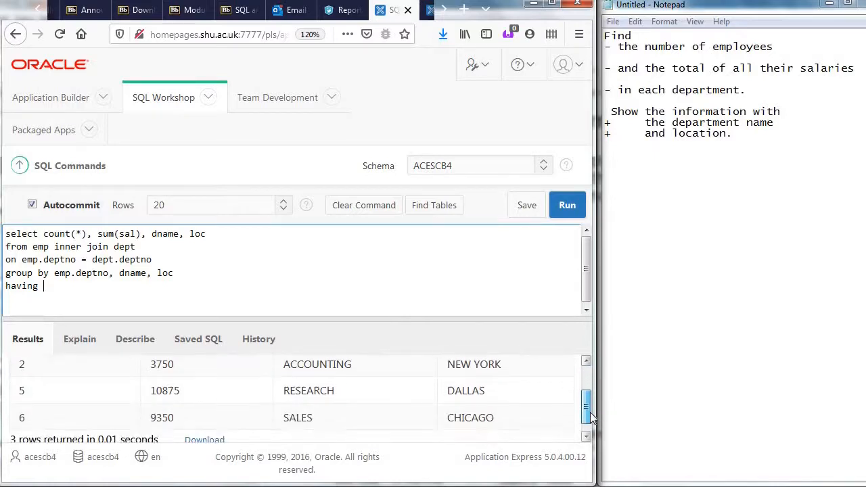
scroll(down, 3)
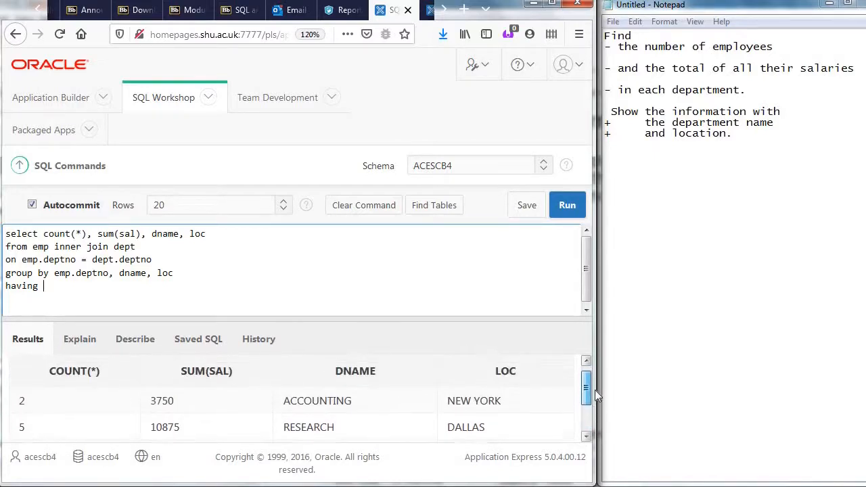
scroll(down, 3)
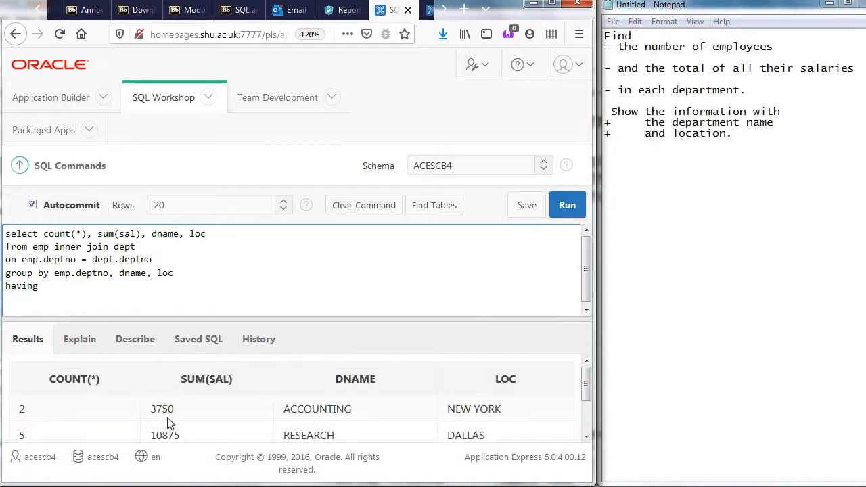
text(su)
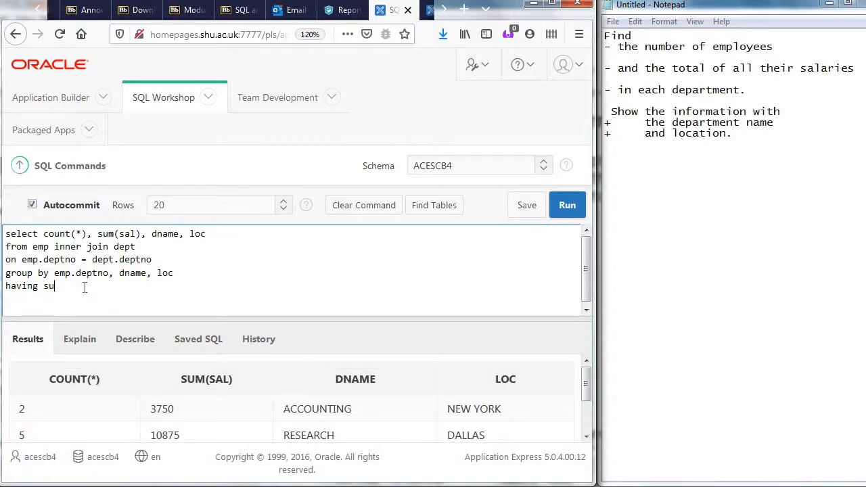
text(m(sal)>)
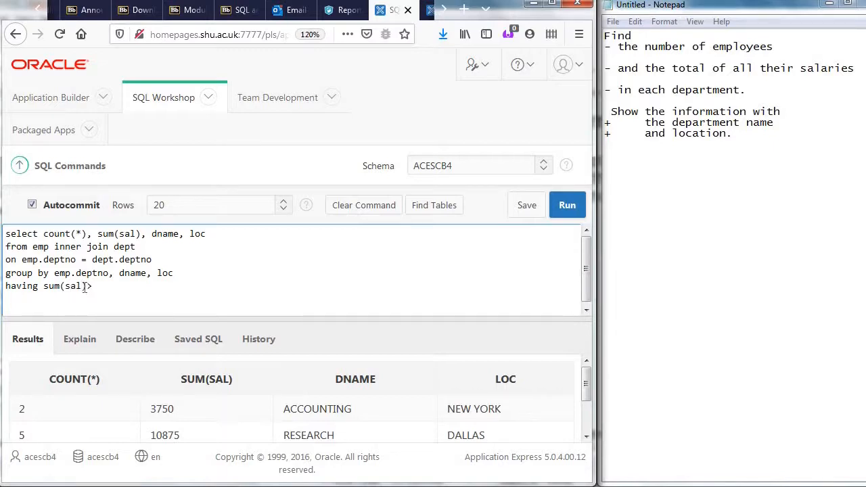
text(400)
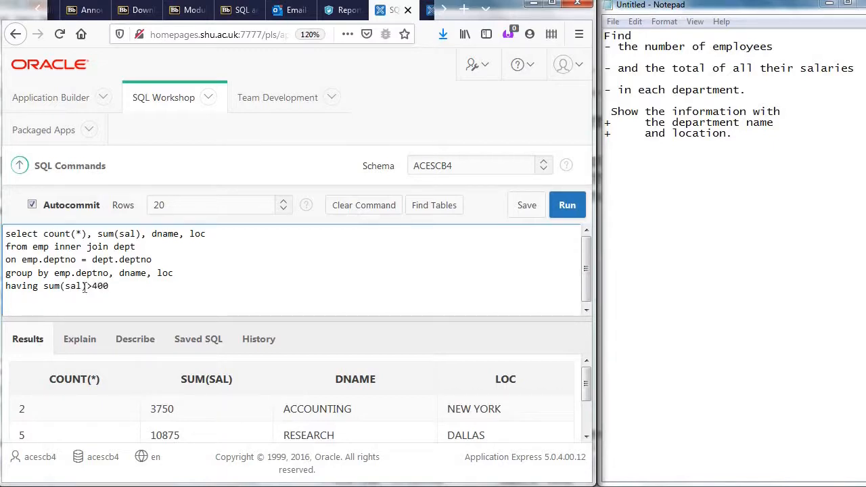
text(0)
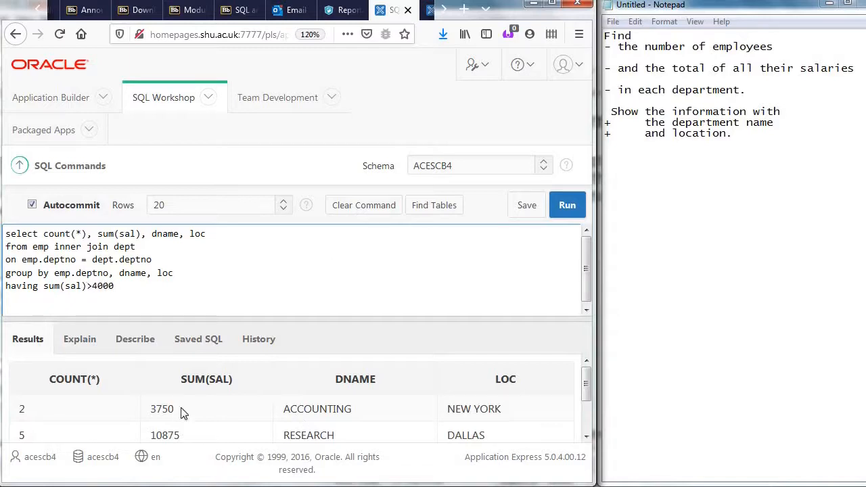
click(567, 205)
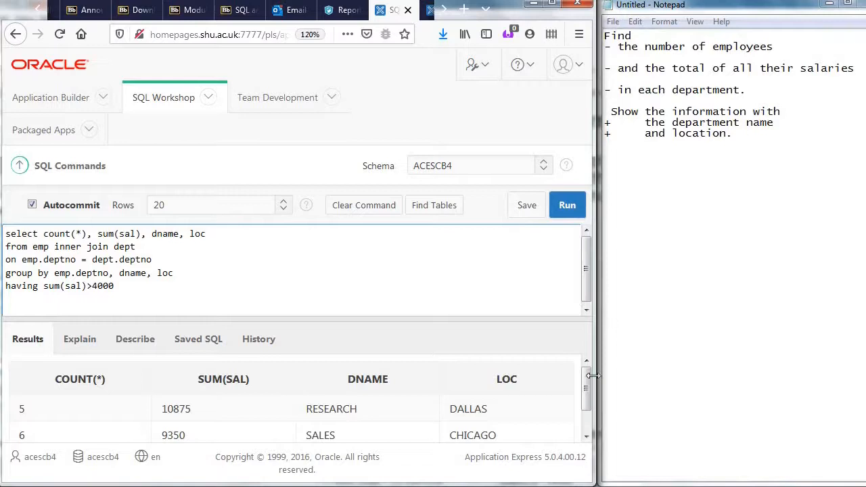
scroll(down, 3)
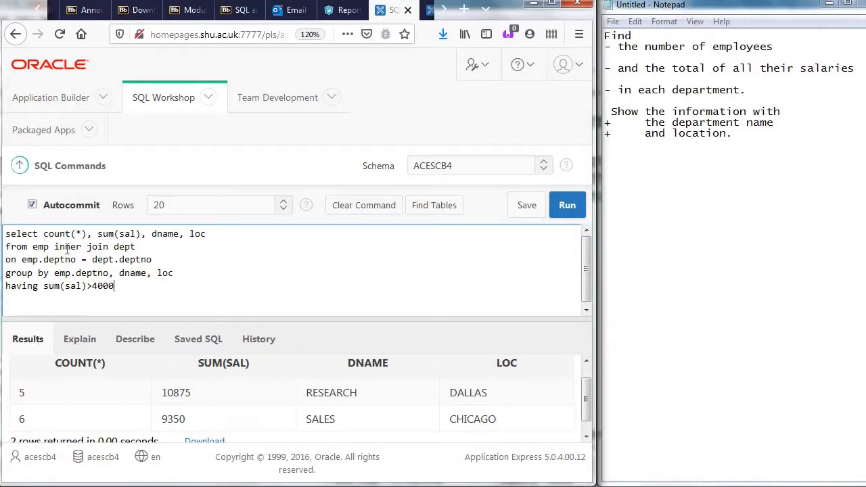
double_click(67, 246)
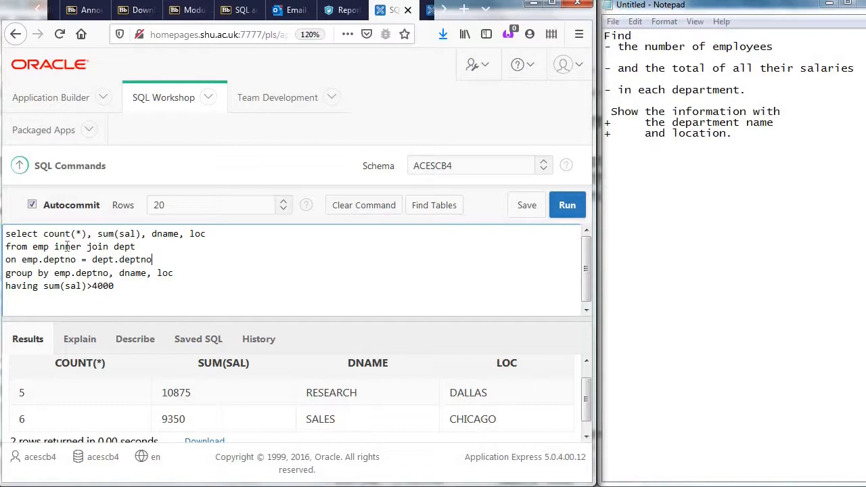
Step: Replace the inner join with a full outer join, then view EMP's data
double_click(67, 247)
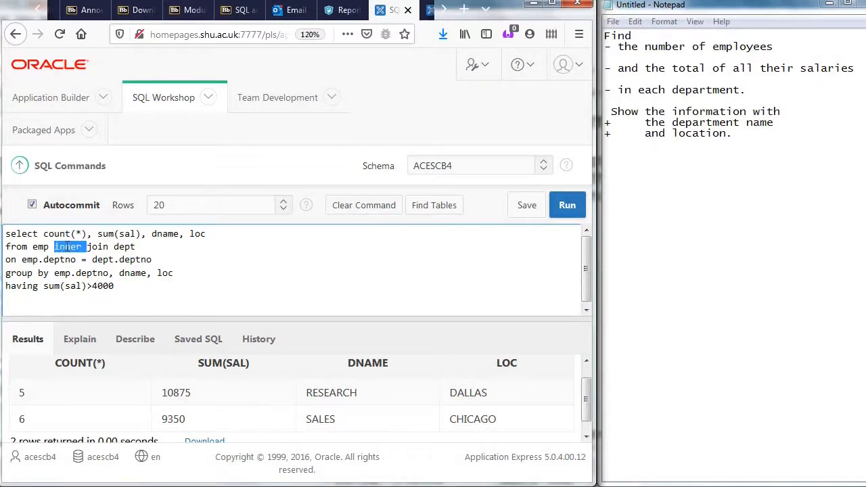
text(full out)
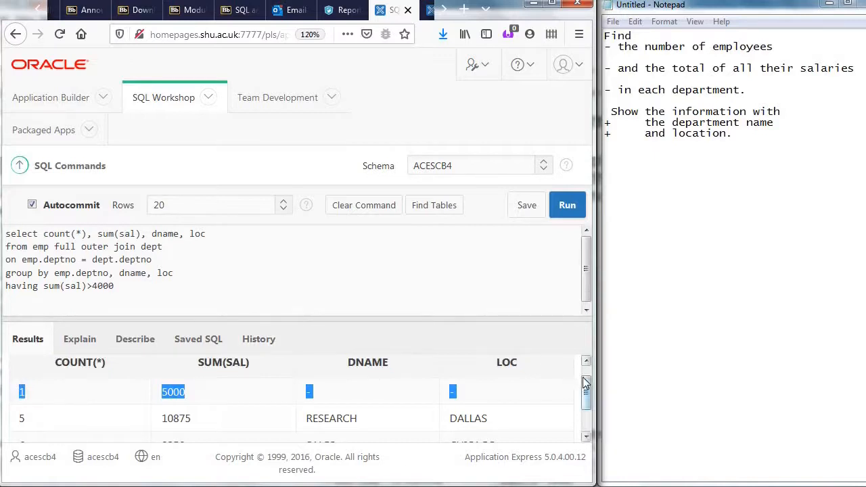
scroll(down, 3)
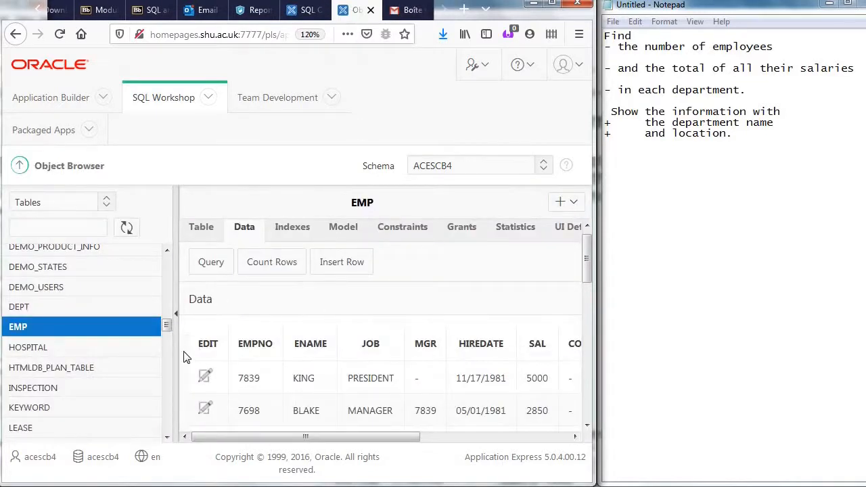
Step: Scroll through EMP's data and return to the three-row full outer join query
scroll(right, 3)
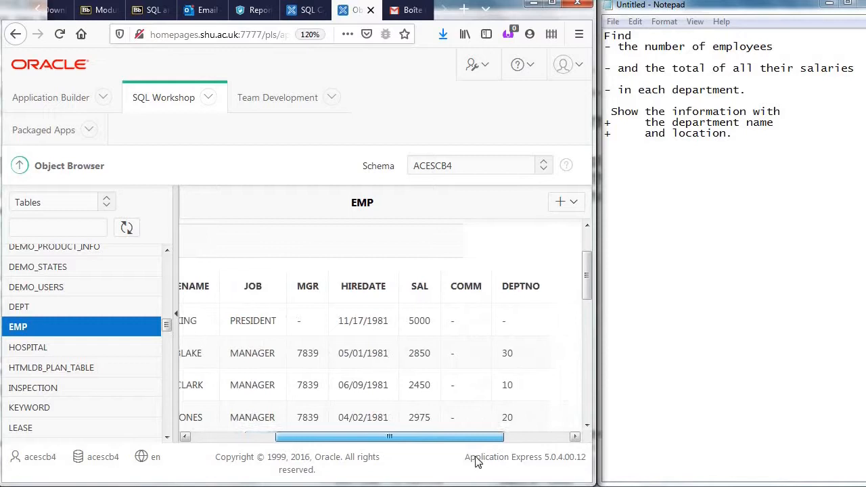
scroll(down, 3)
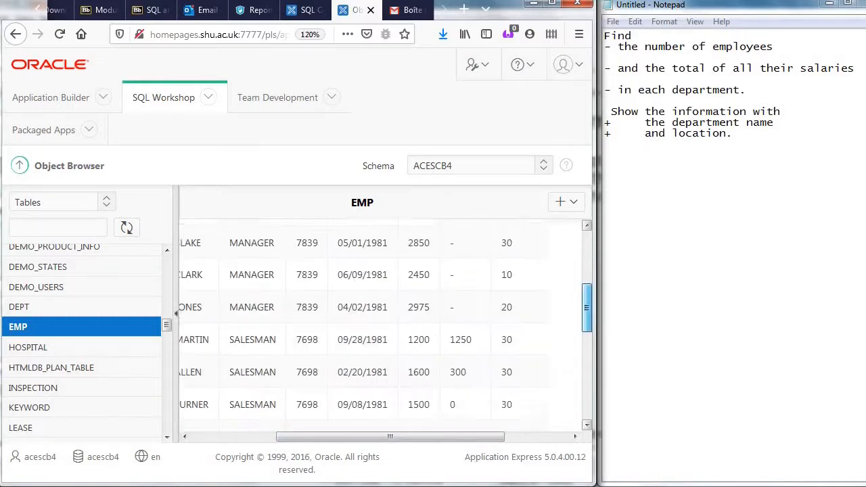
scroll(down, 3)
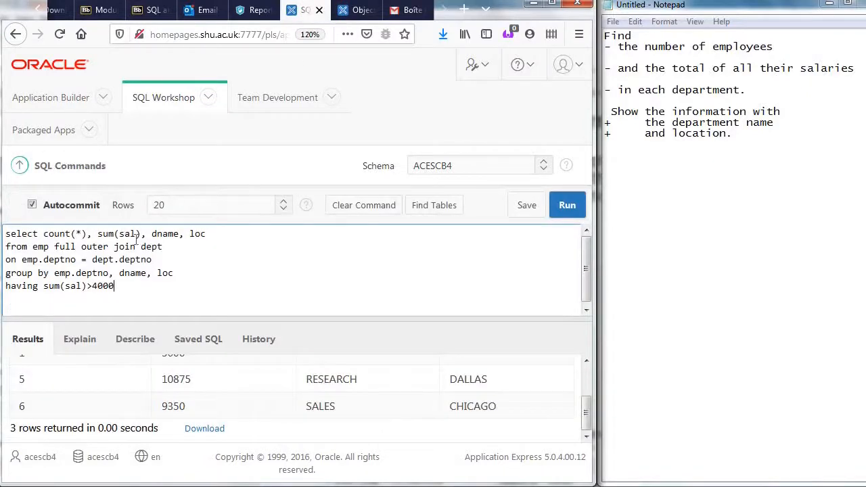
mouse_move(224, 318)
text(+comm)
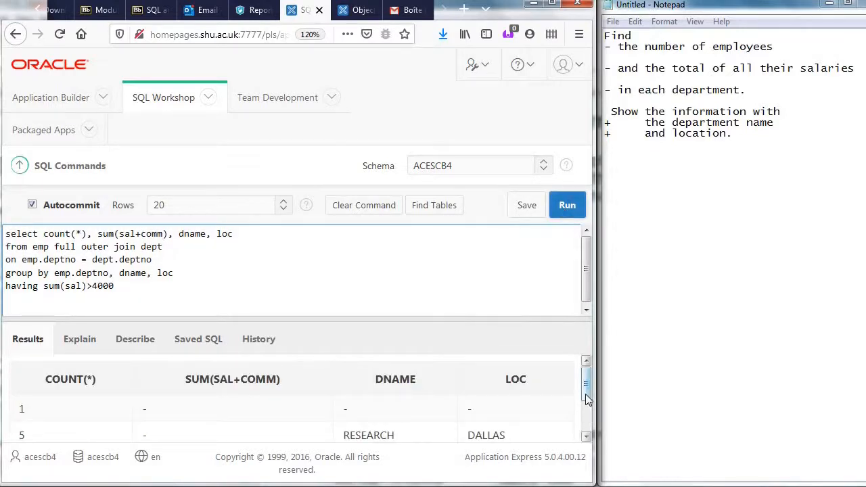
Step: Change sum(sal) to sum(sal+comm), rerun, and reopen EMP's data
scroll(down, 3)
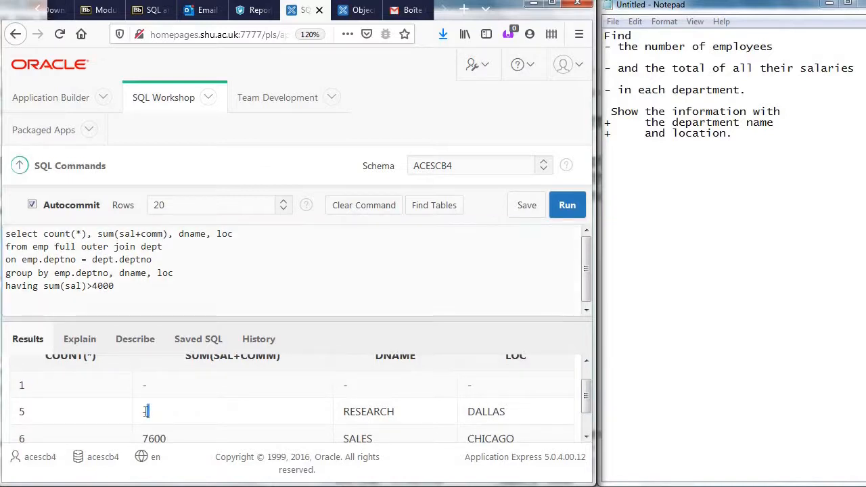
click(145, 385)
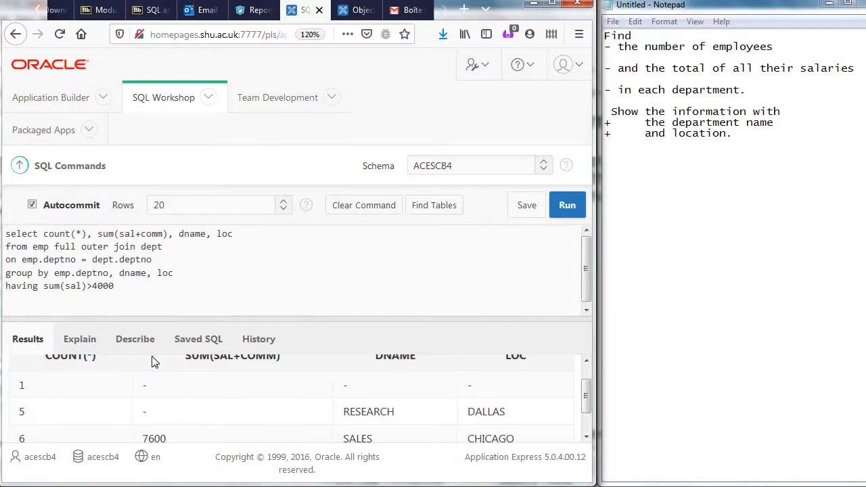
mouse_move(177, 403)
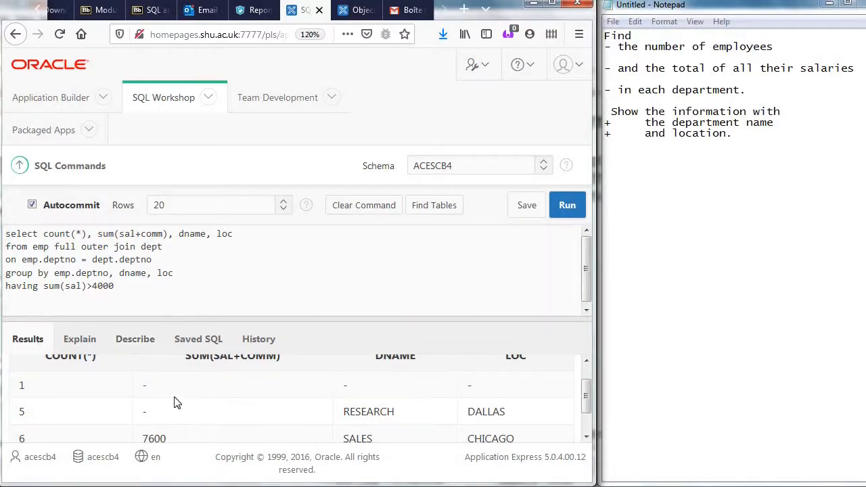
click(144, 386)
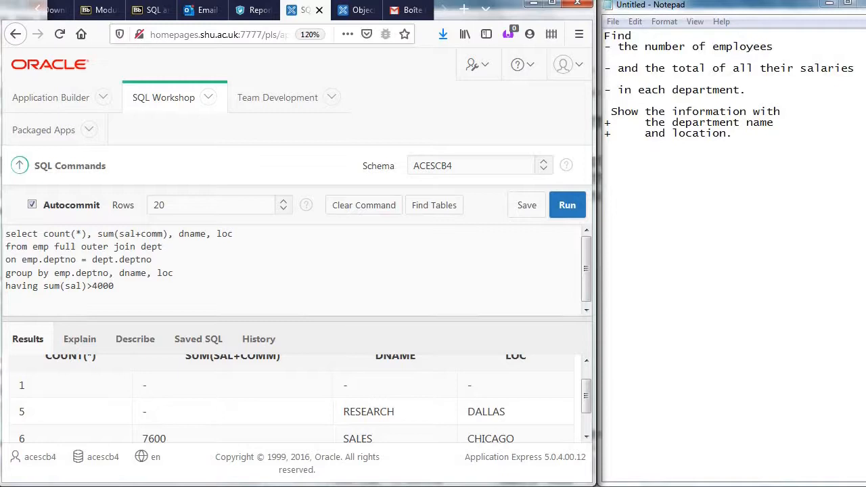
click(145, 411)
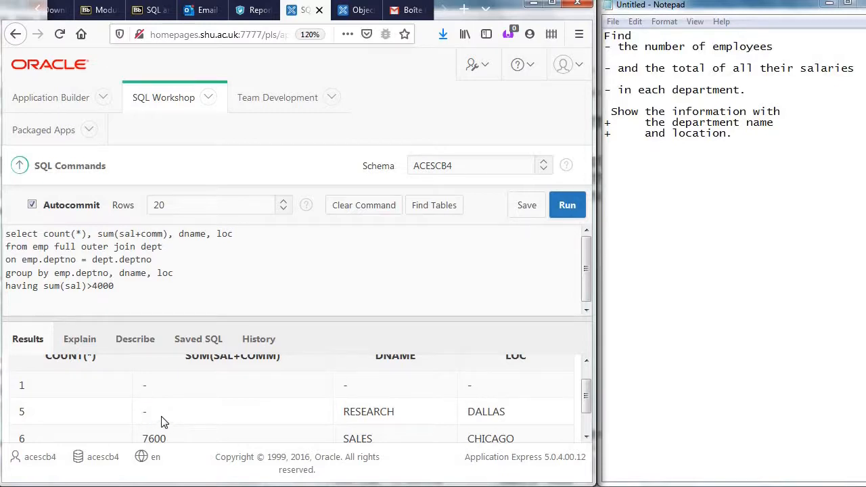
click(145, 411)
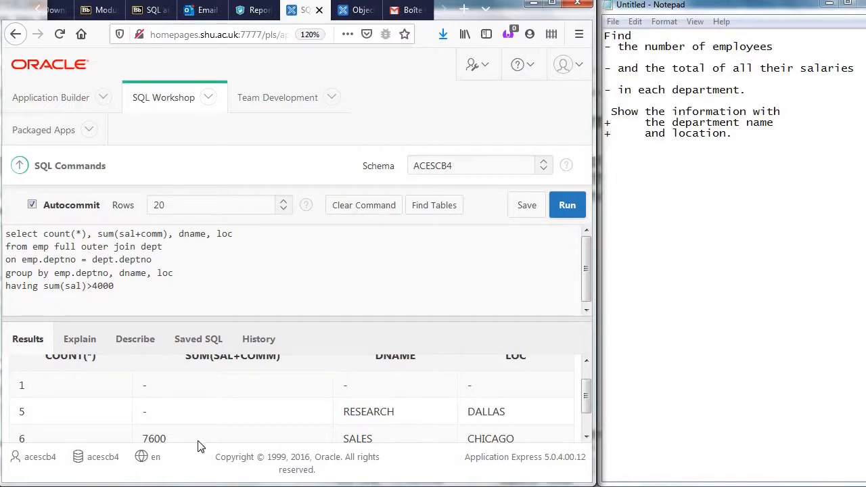
mouse_move(384, 400)
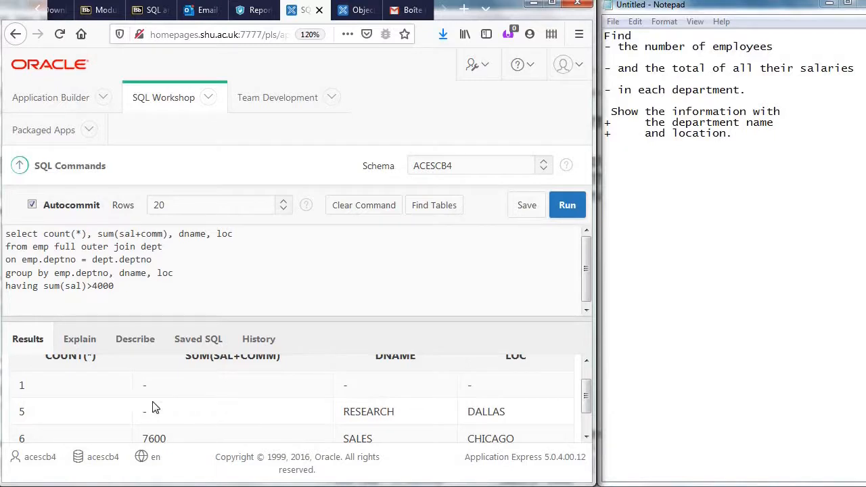
click(356, 9)
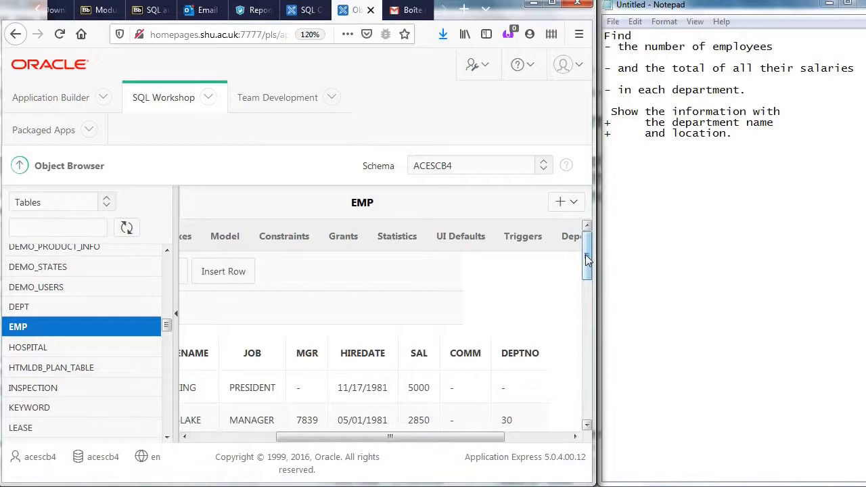
Step: Scroll EMP's rows to check commission values, then return to the sal+comm query
scroll(down, 3)
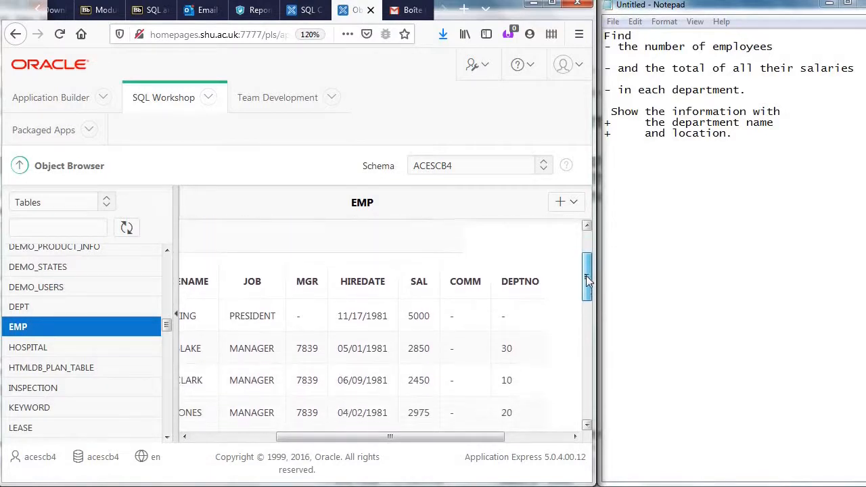
scroll(down, 3)
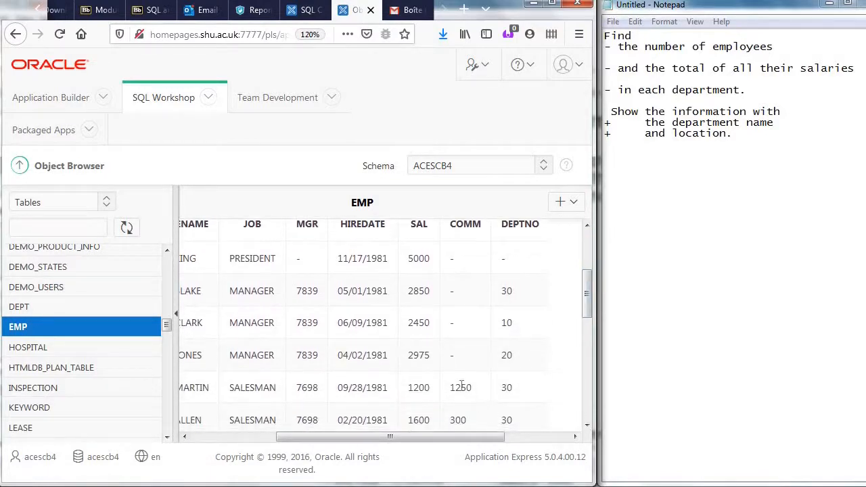
click(453, 355)
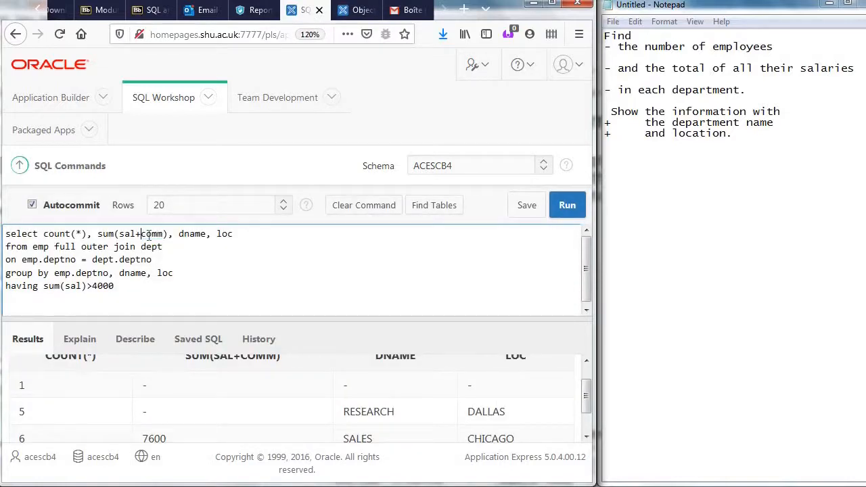
Step: Change comm to nvl(comm,0) in the select list and rerun, scrolling to the 5000, 10875, 11400 totals
text(nvl()
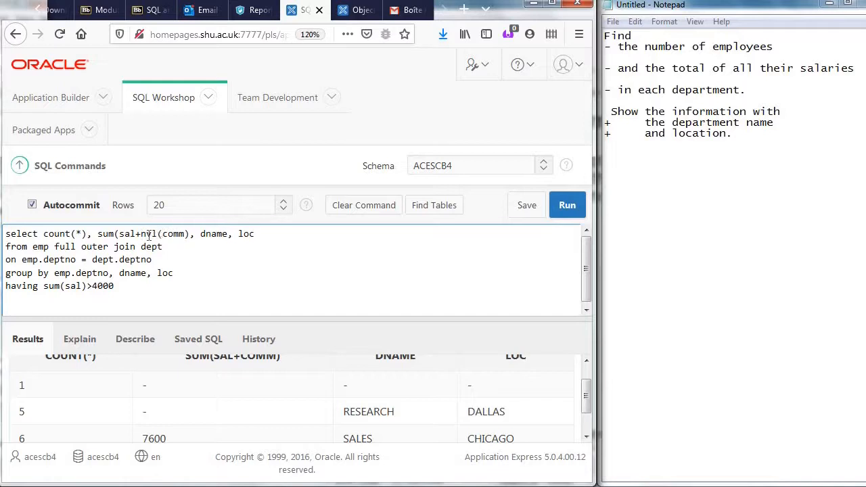
text(,)
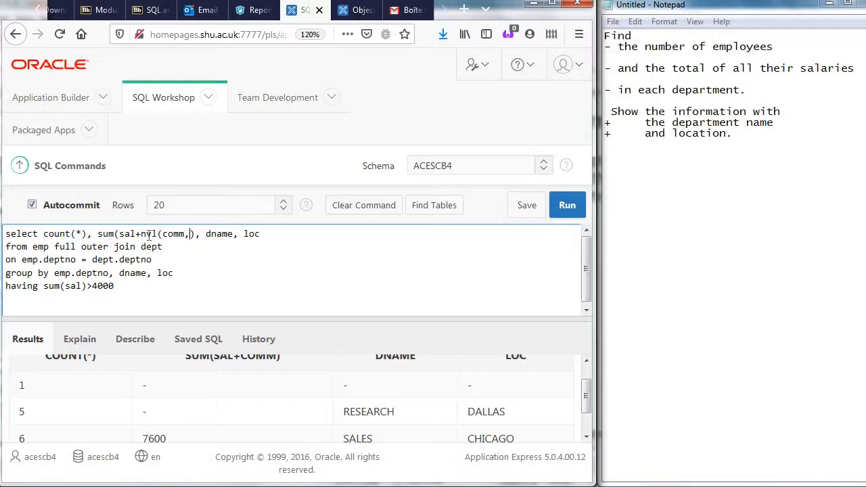
click(567, 205)
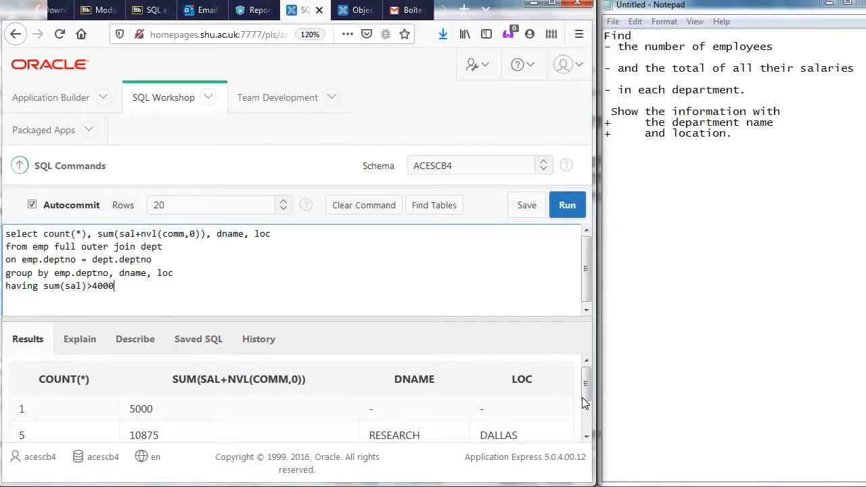
scroll(down, 3)
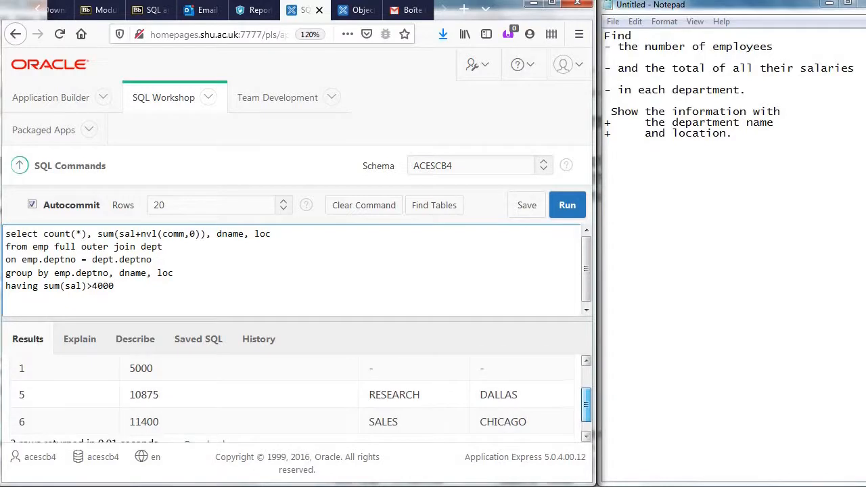
scroll(down, 3)
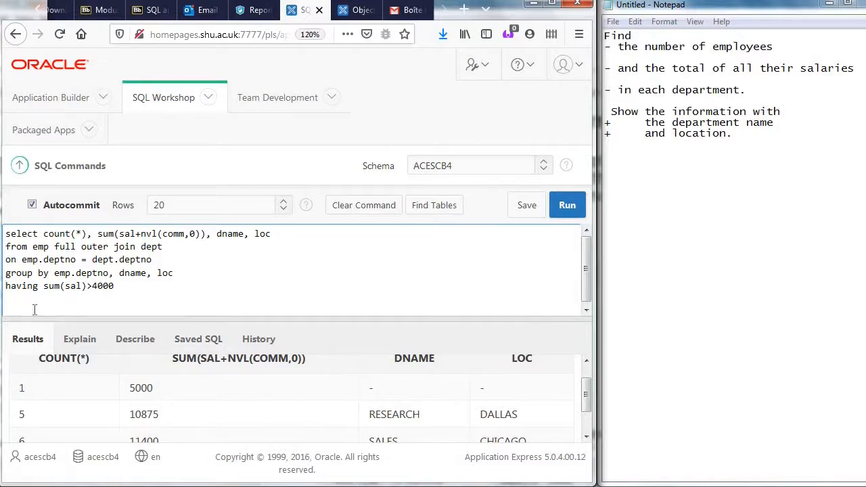
text(--)
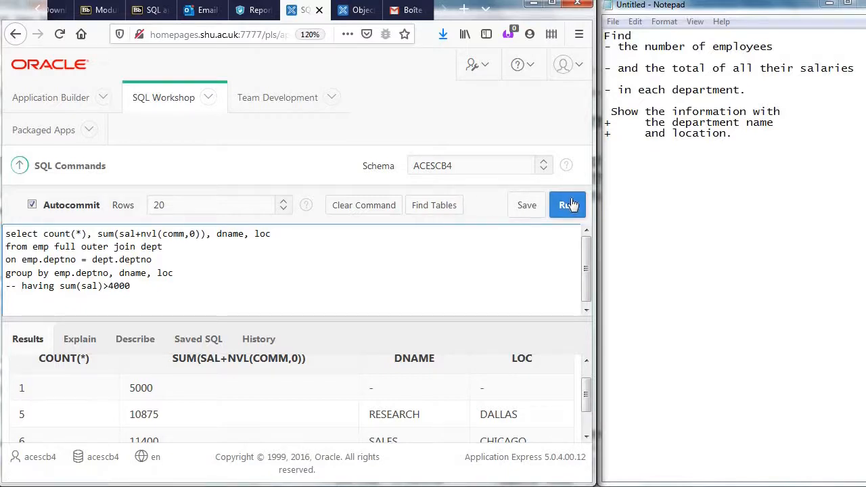
scroll(down, 3)
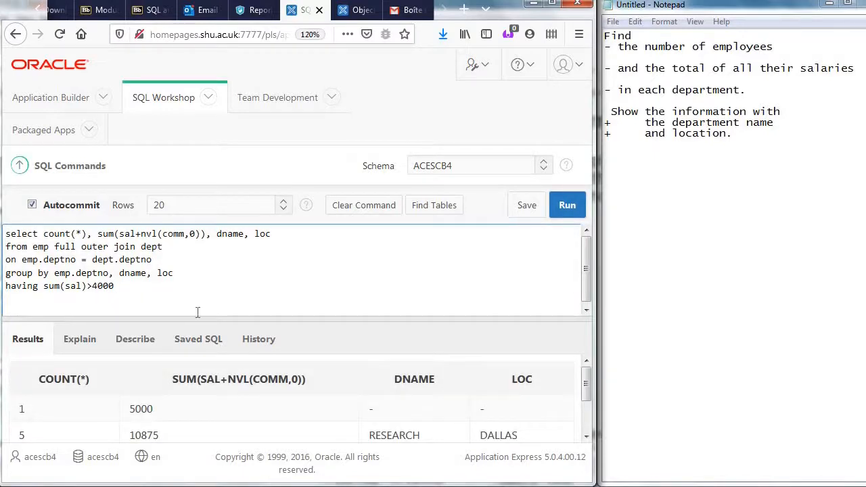
click(114, 285)
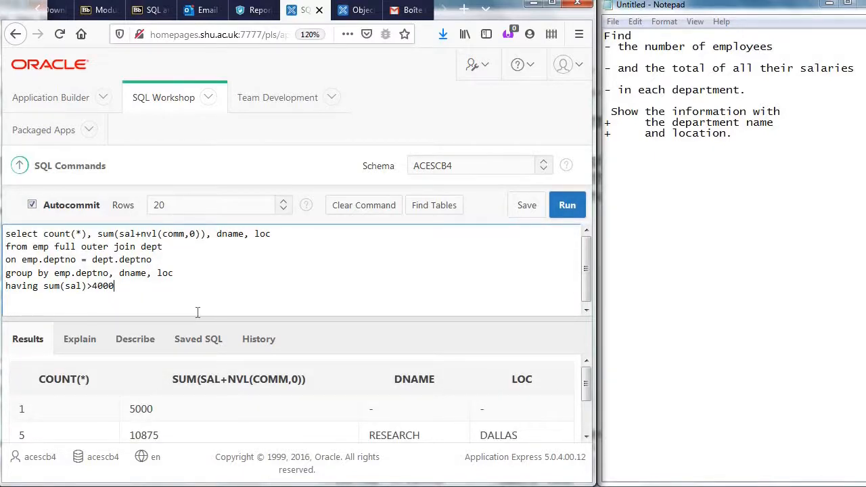